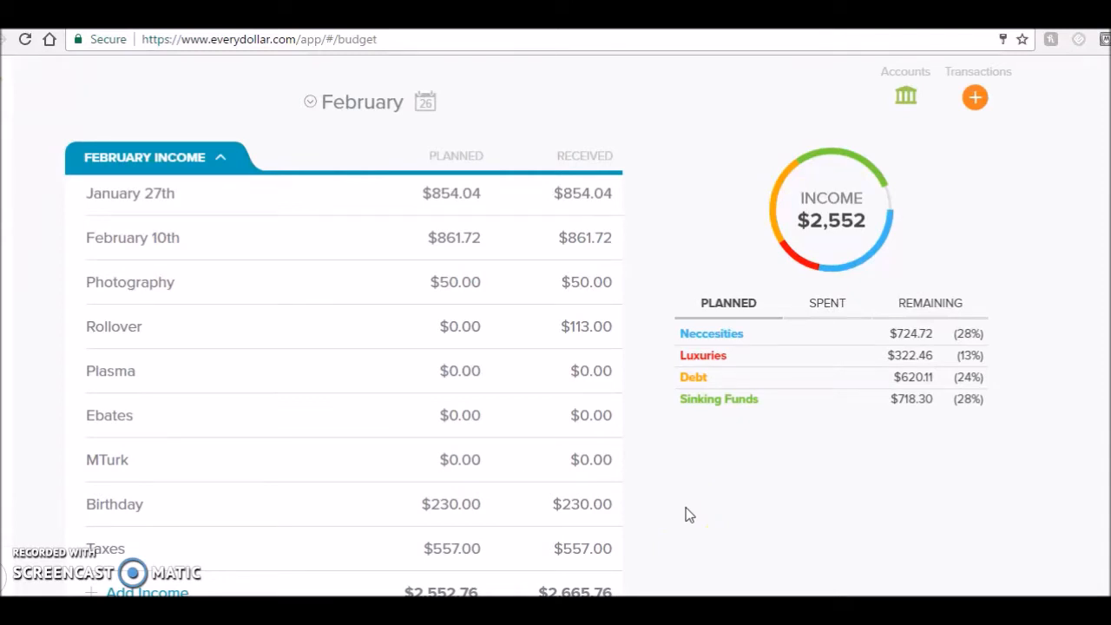
# - Scroll past the income totals to reveal Neccesities with Rent, Power, Groceries, Gas (-$21.94) and Household
pyautogui.scroll(-3)
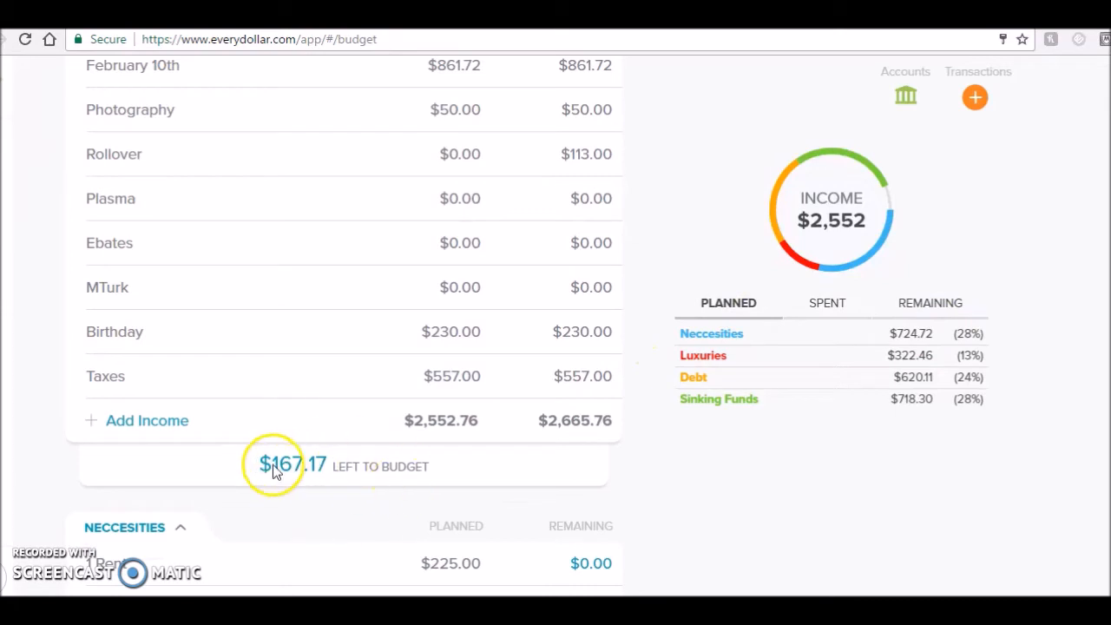
pyautogui.moveTo(327, 460)
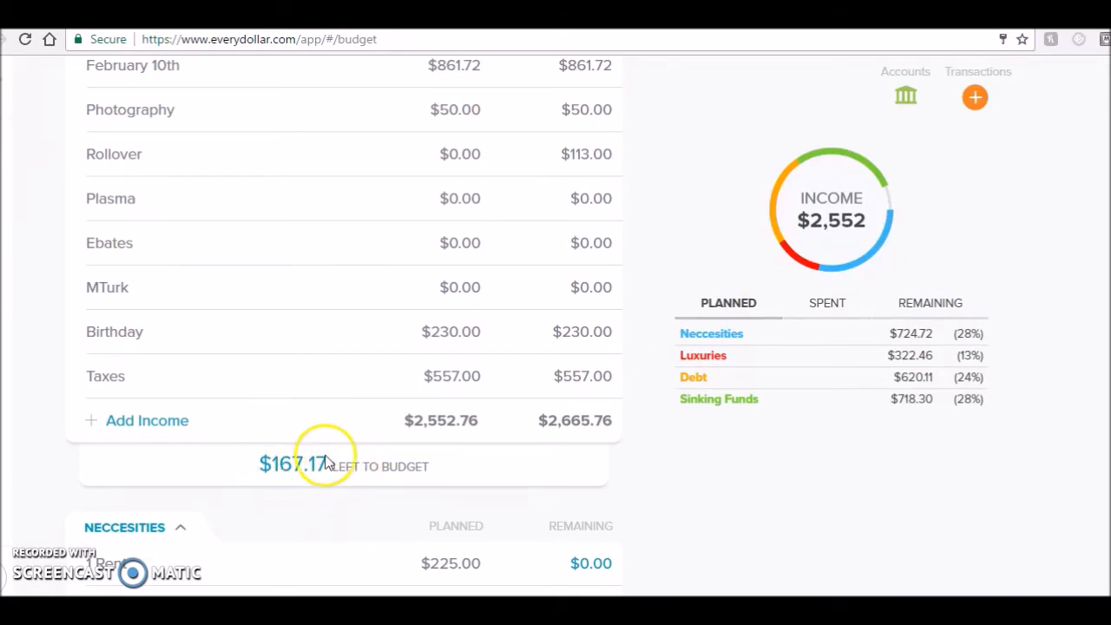
pyautogui.moveTo(1005, 448)
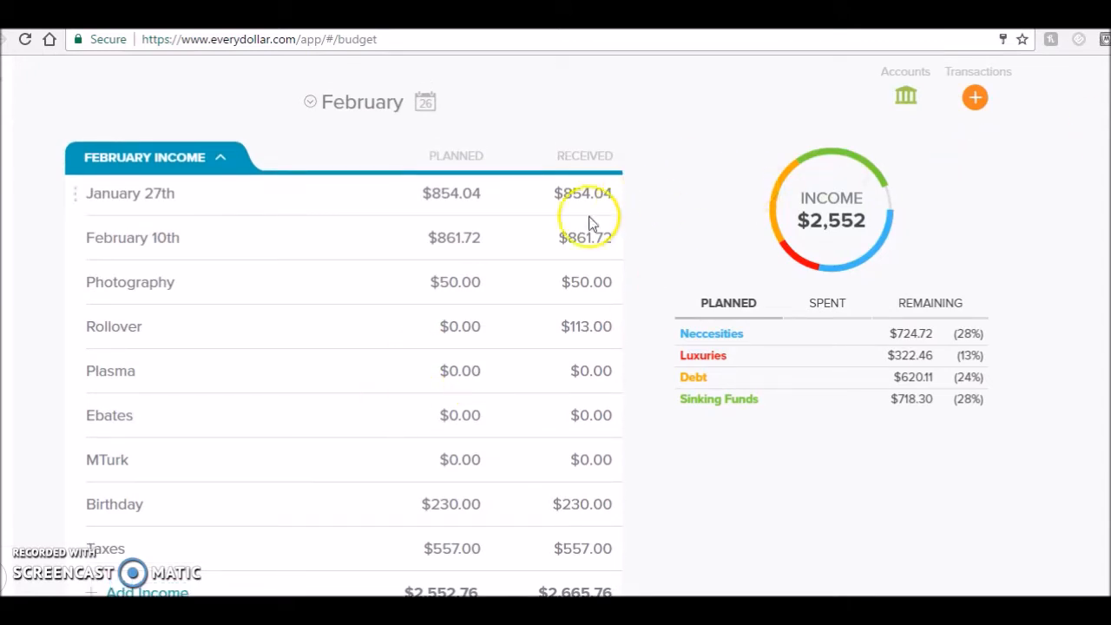
pyautogui.moveTo(539, 430)
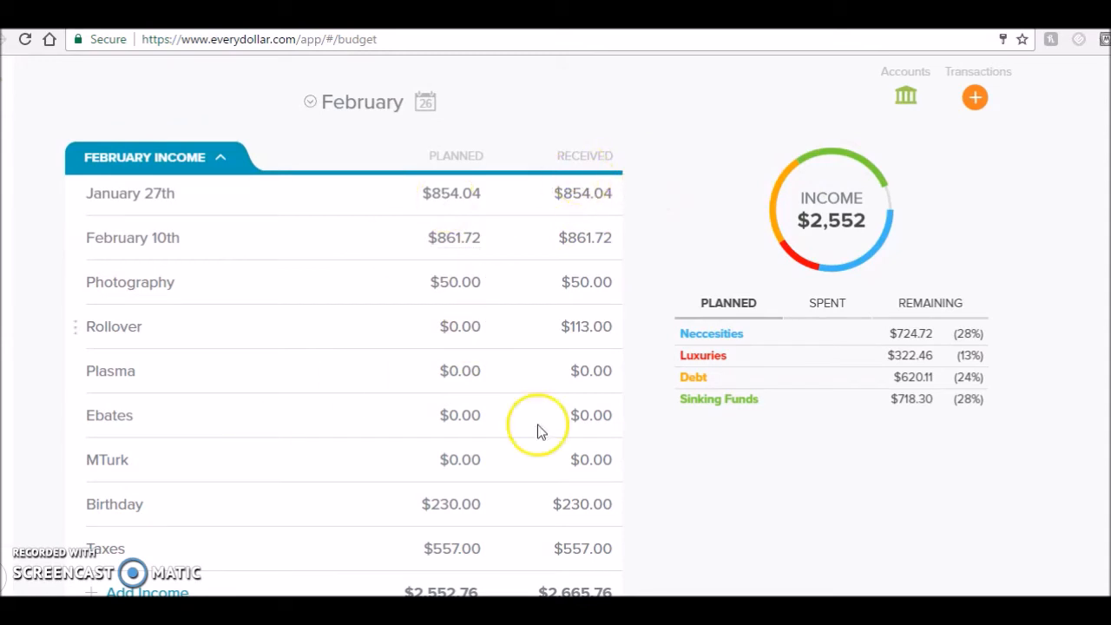
pyautogui.moveTo(507, 198)
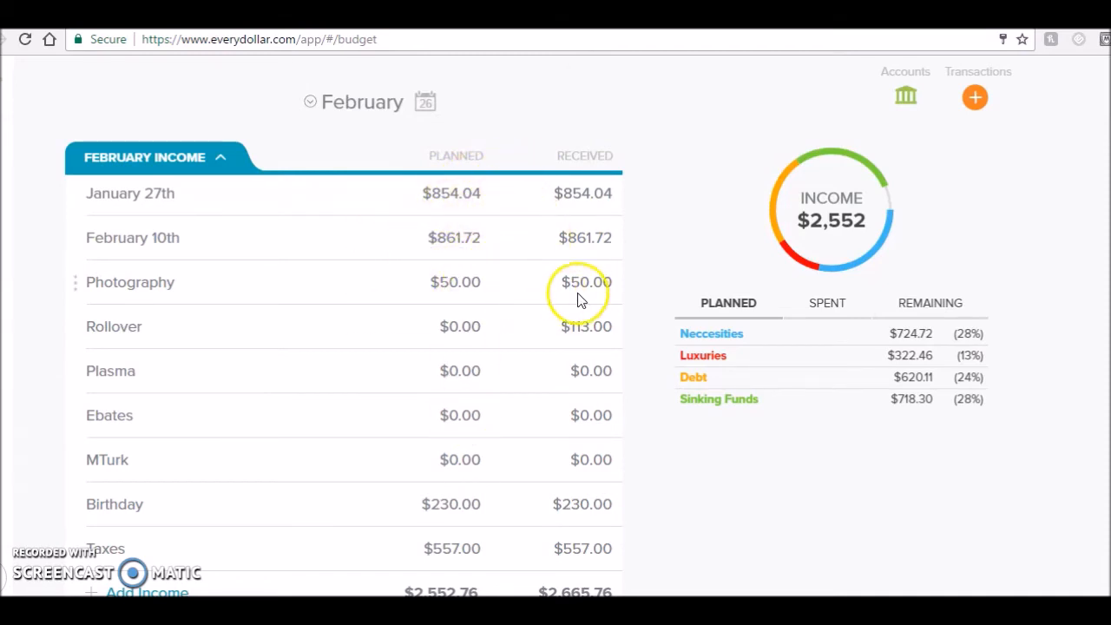
pyautogui.scroll(-3)
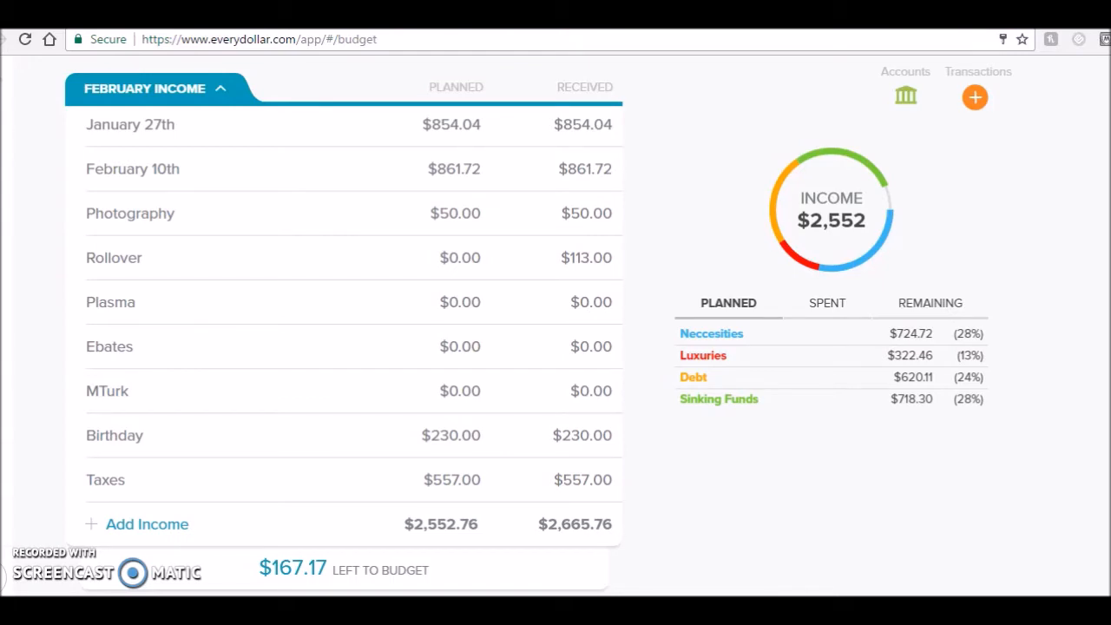
pyautogui.scroll(-3)
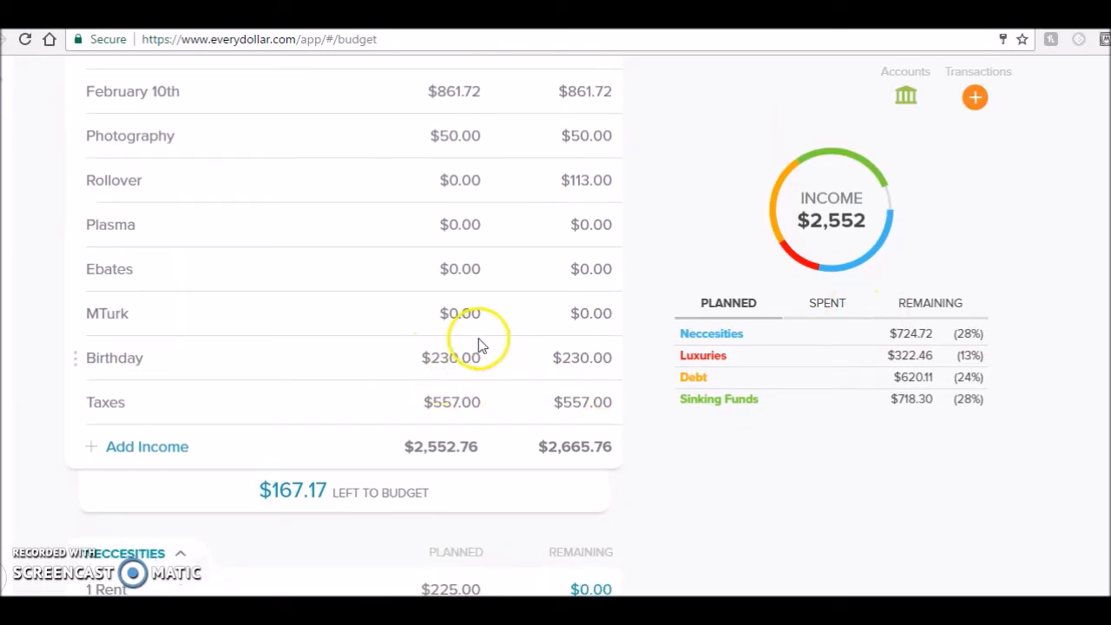
pyautogui.moveTo(634, 368)
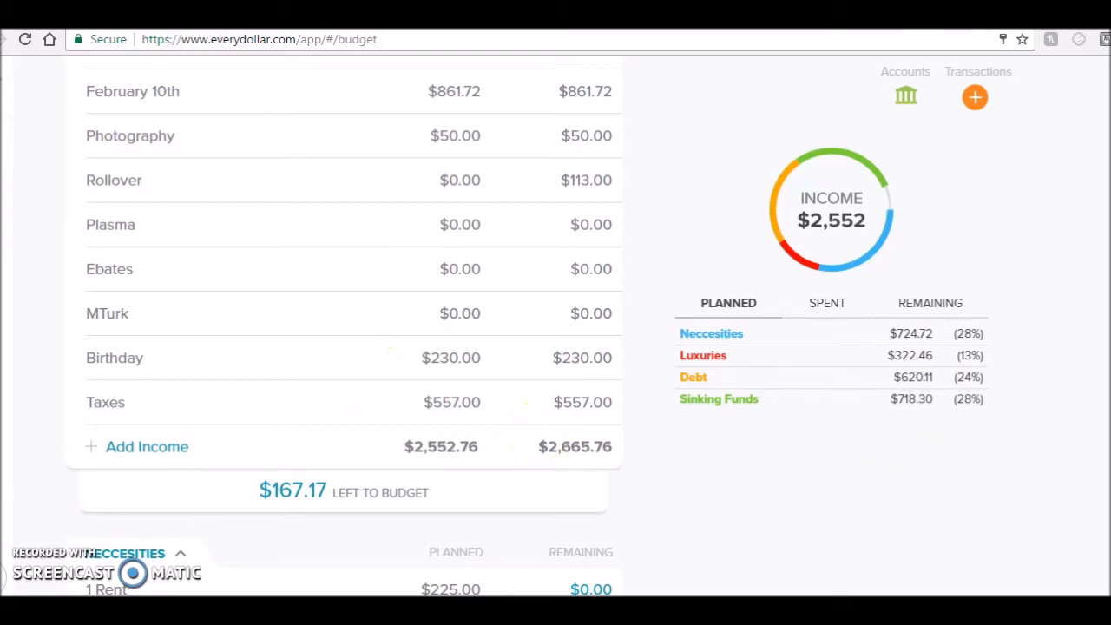
pyautogui.scroll(-3)
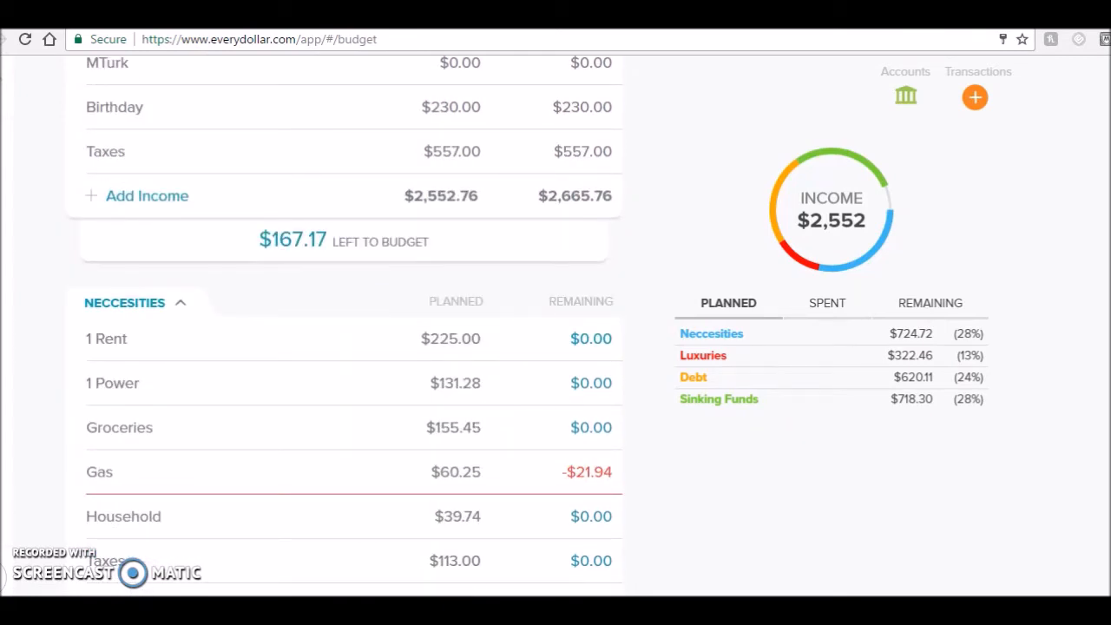
# - Scroll through the remaining Neccesities items to Taxes at $113.00, revealing the Luxuries header
pyautogui.scroll(-3)
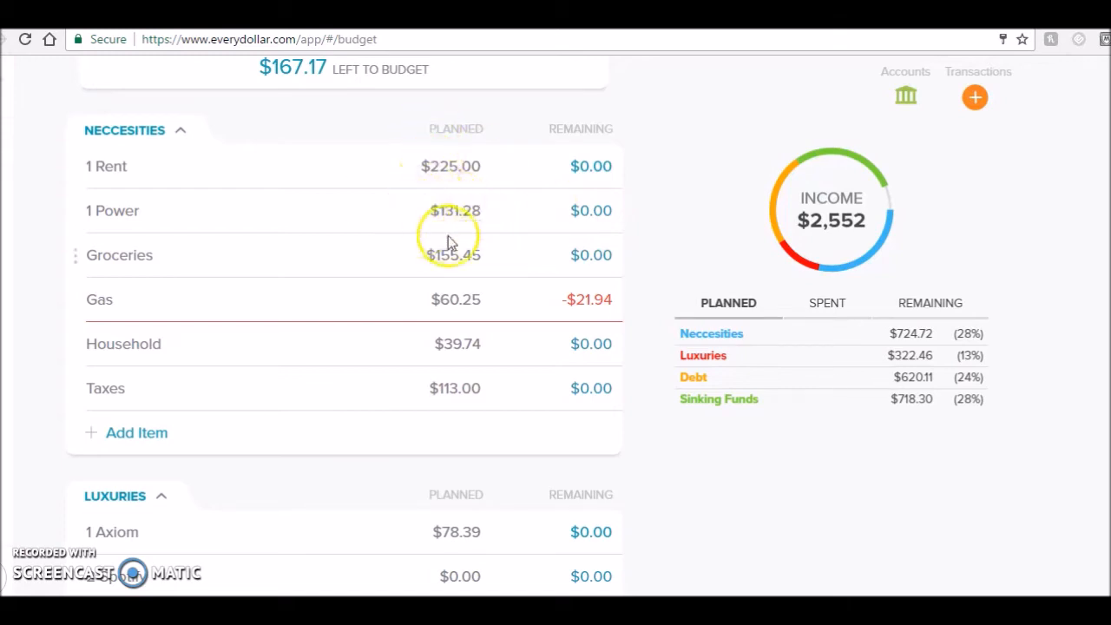
pyautogui.moveTo(507, 210)
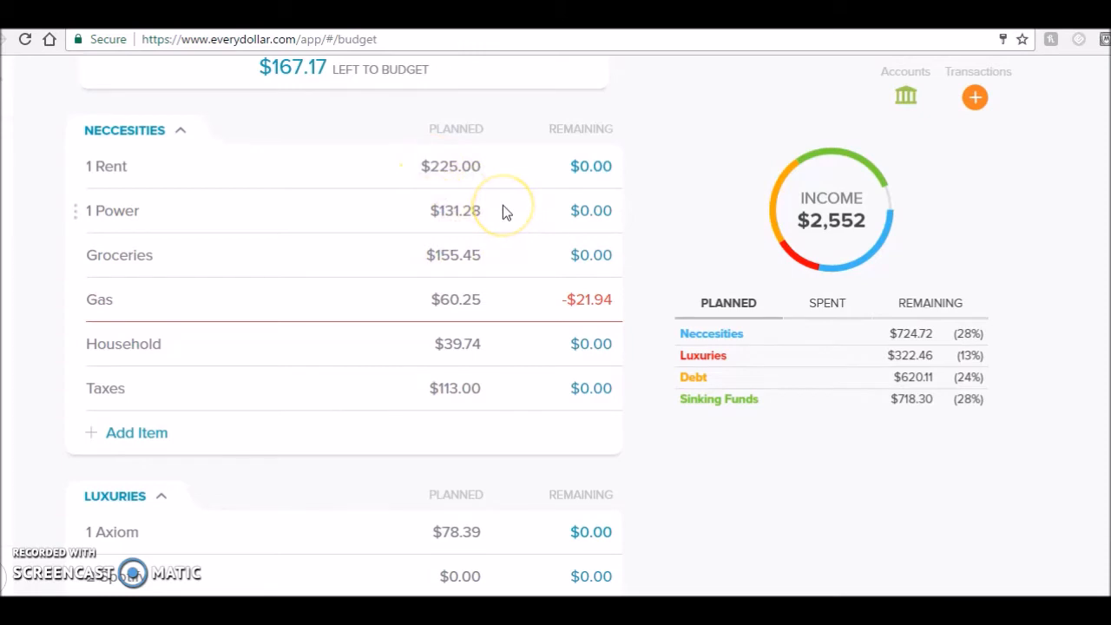
pyautogui.moveTo(495, 246)
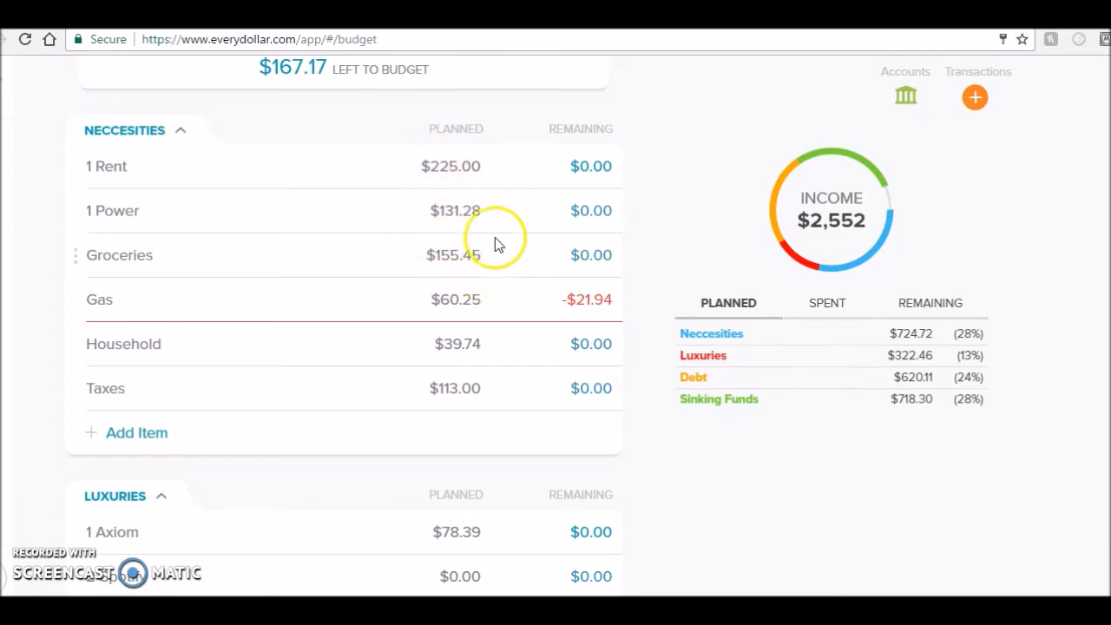
pyautogui.moveTo(500, 274)
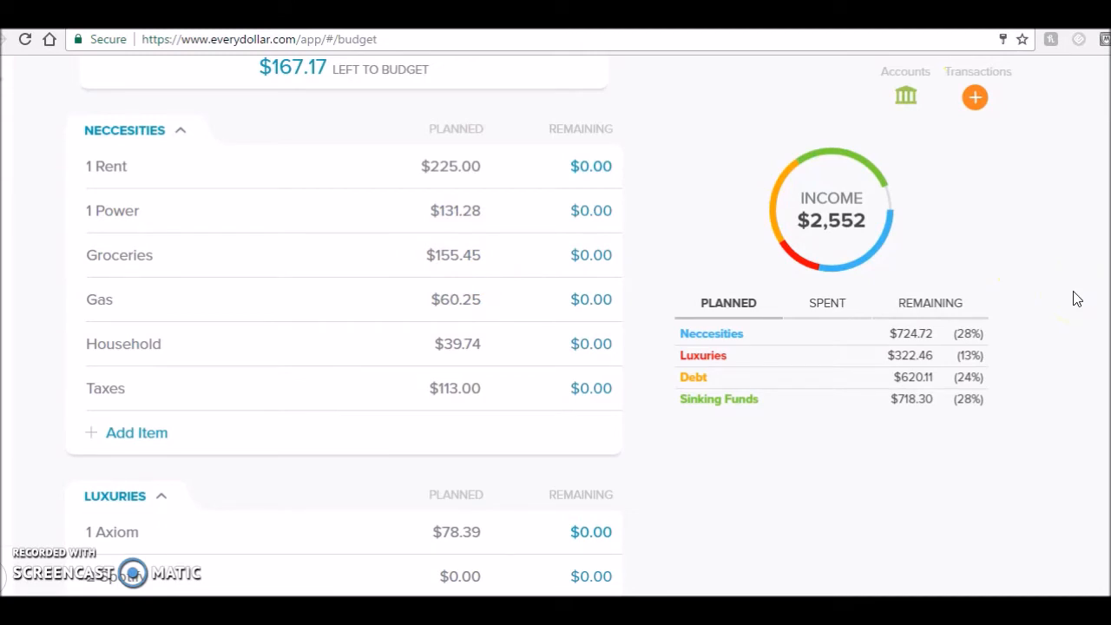
pyautogui.moveTo(441, 271)
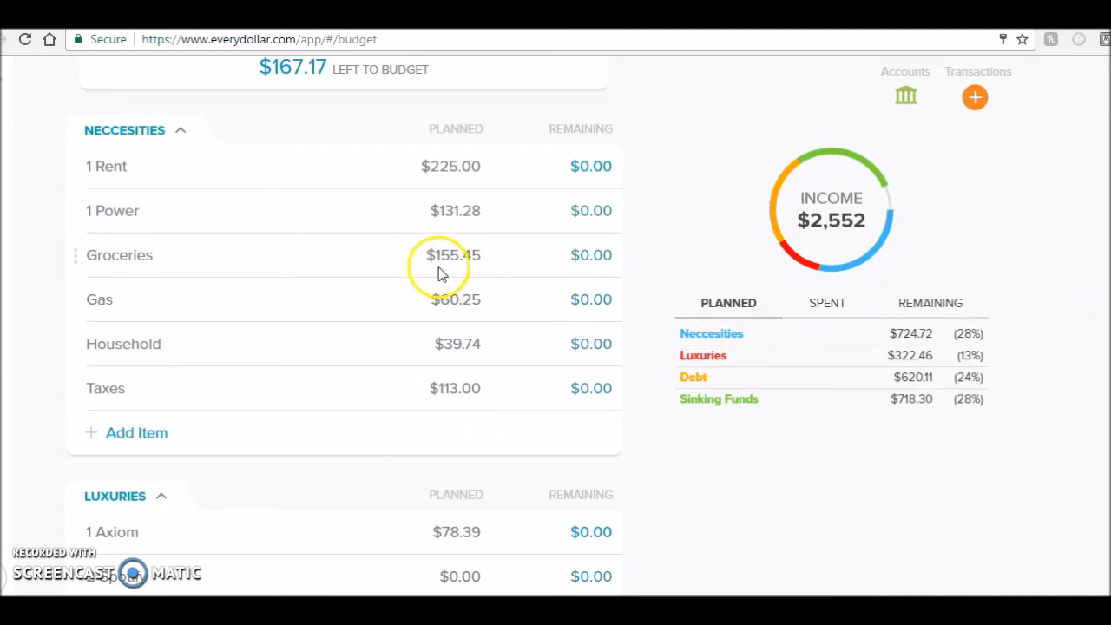
pyautogui.moveTo(495, 313)
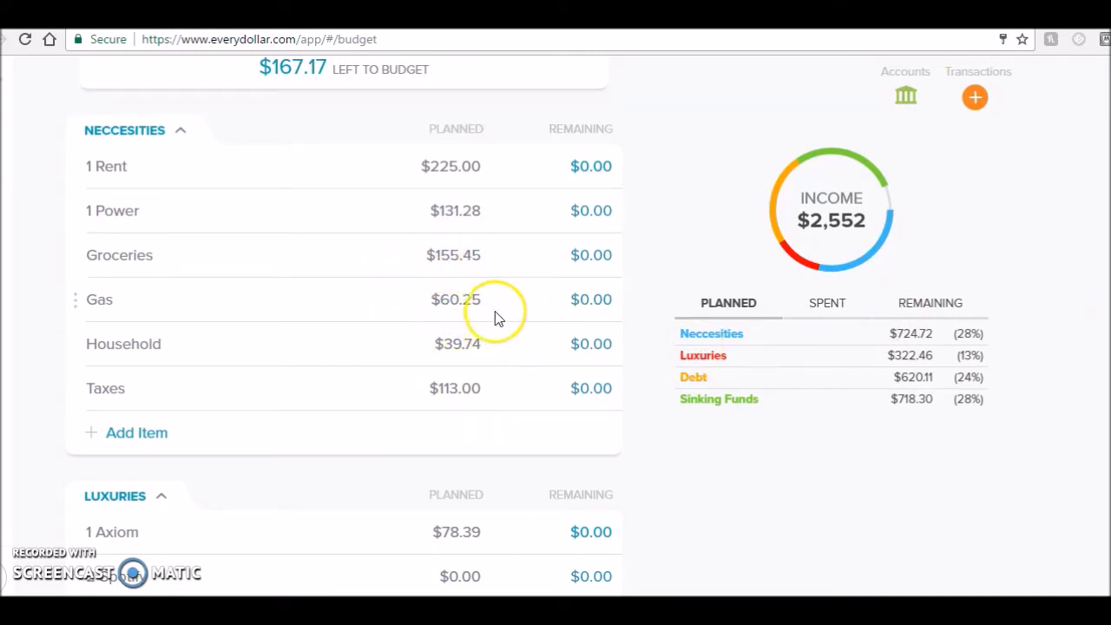
pyautogui.moveTo(497, 316)
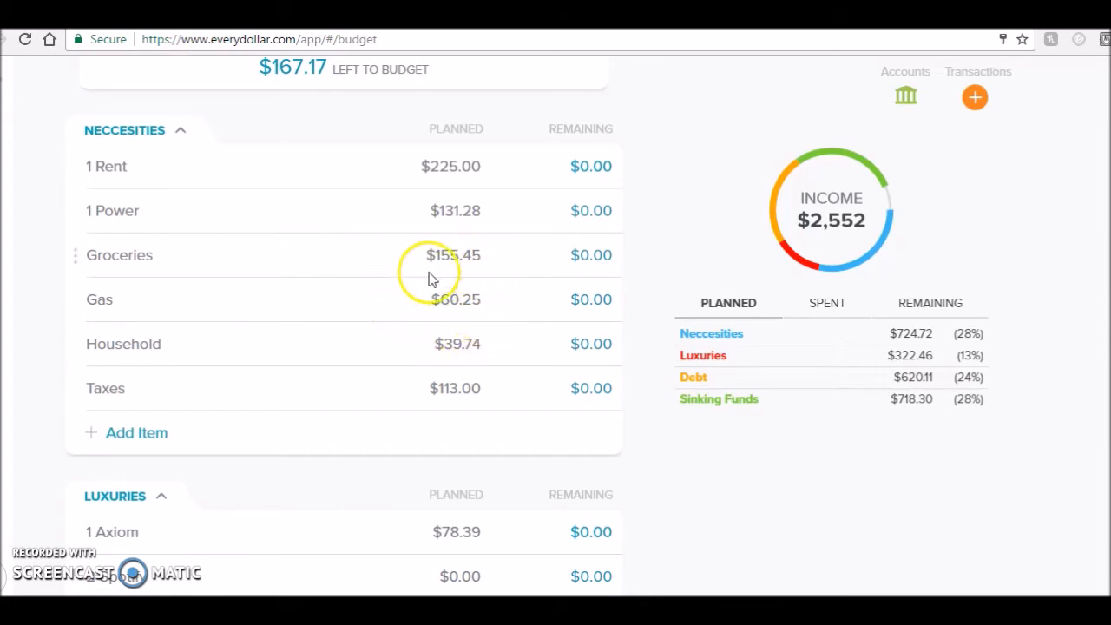
pyautogui.moveTo(484, 299)
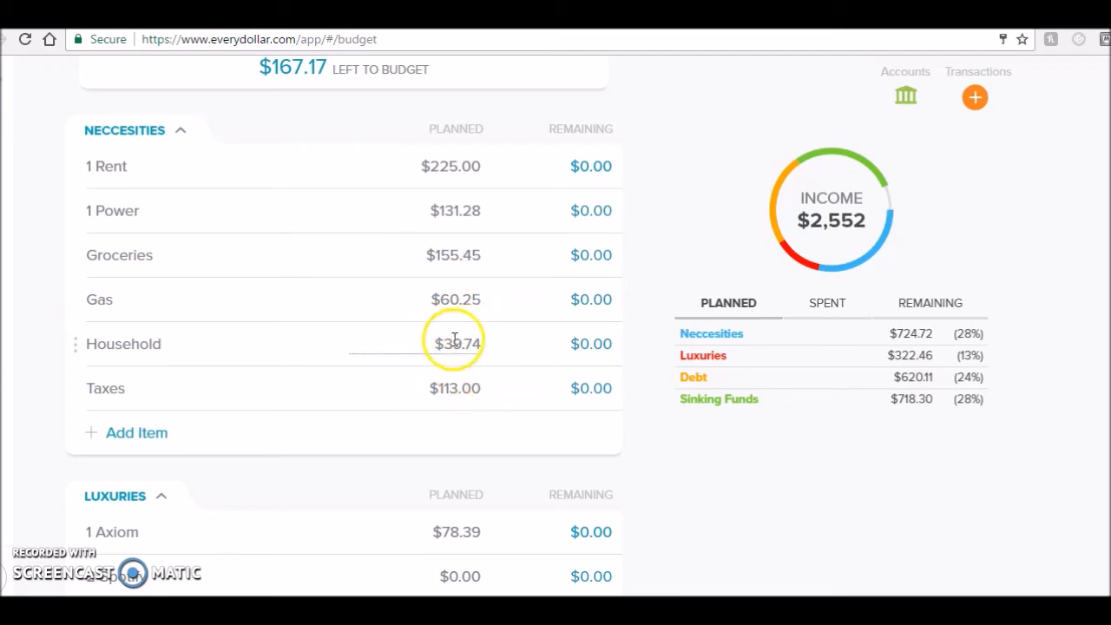
pyautogui.moveTo(727, 391)
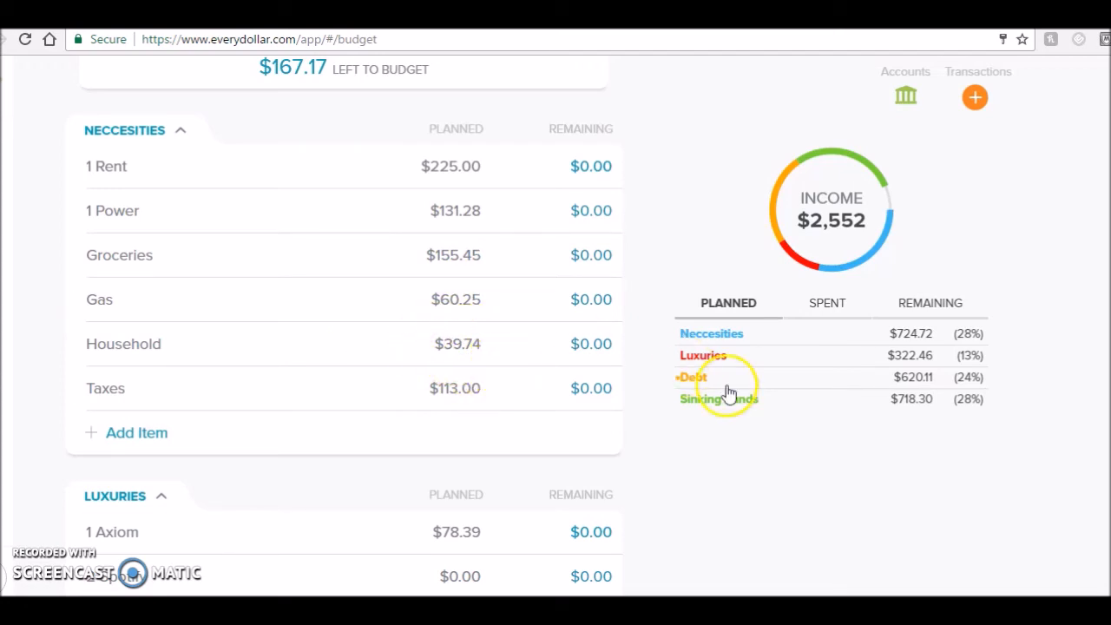
pyautogui.moveTo(504, 382)
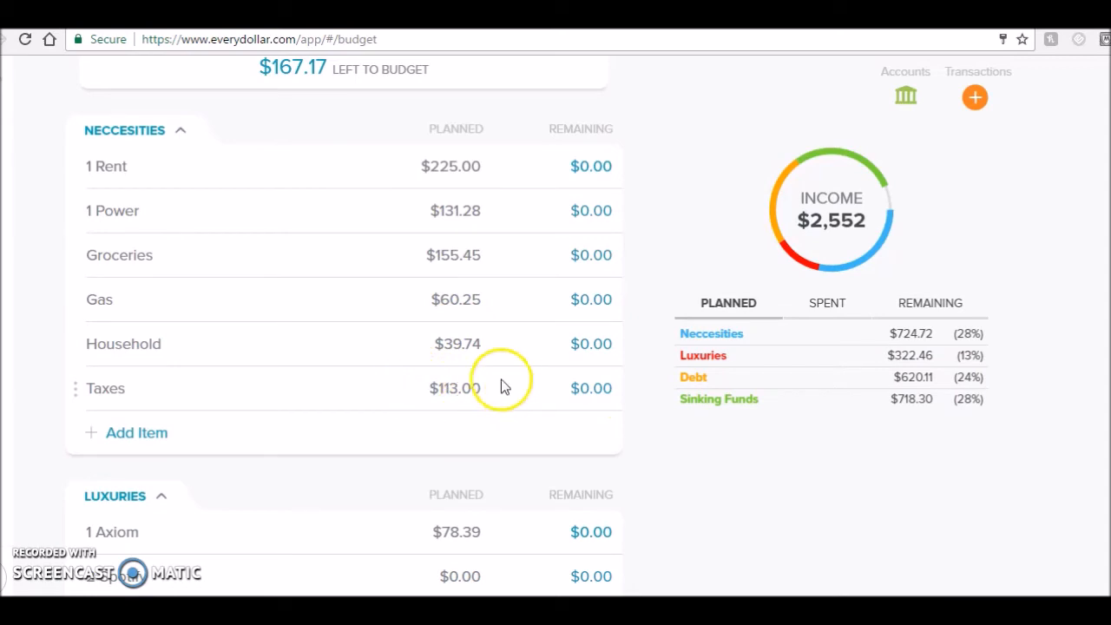
pyautogui.scroll(-3)
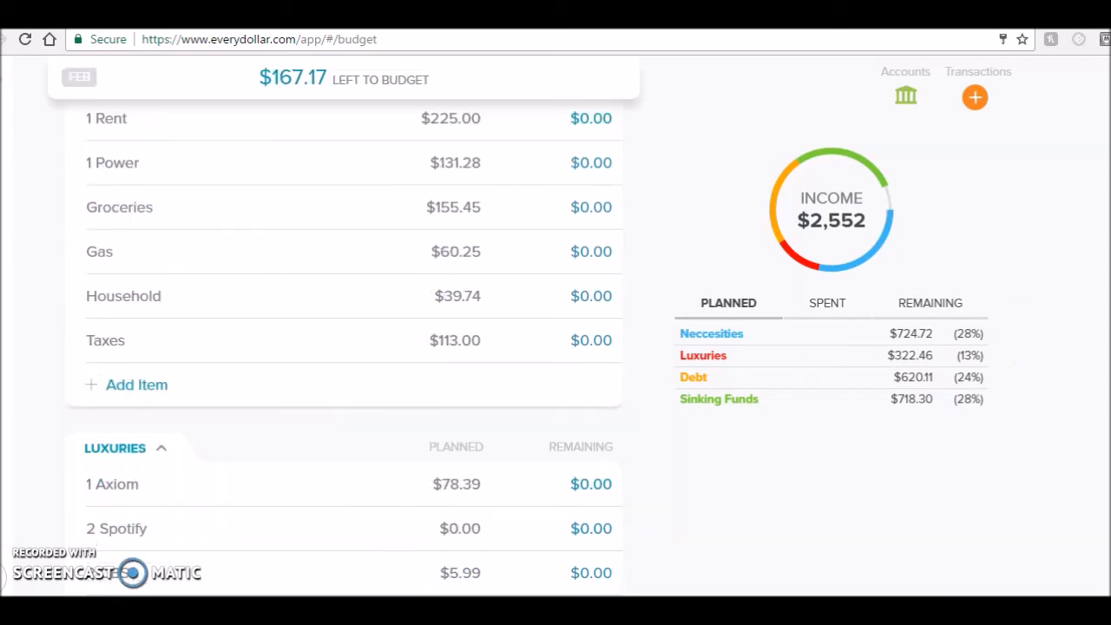
# - Scroll down to show the Luxuries items from Axiom through Dutch Bros, all at $0.00 remaining
pyautogui.scroll(-3)
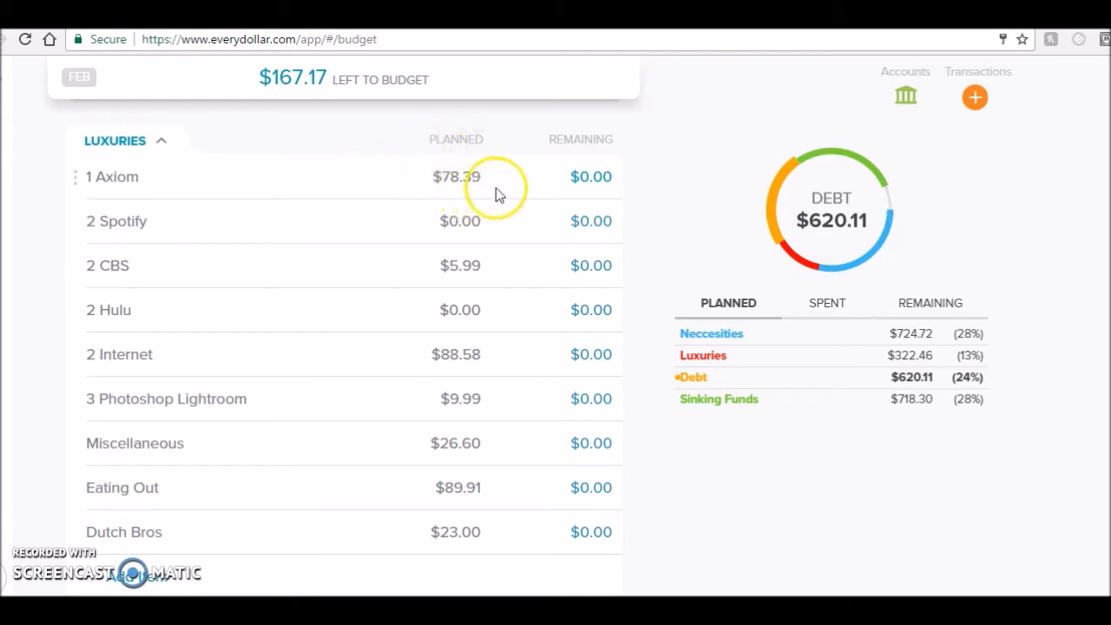
pyautogui.moveTo(448, 163)
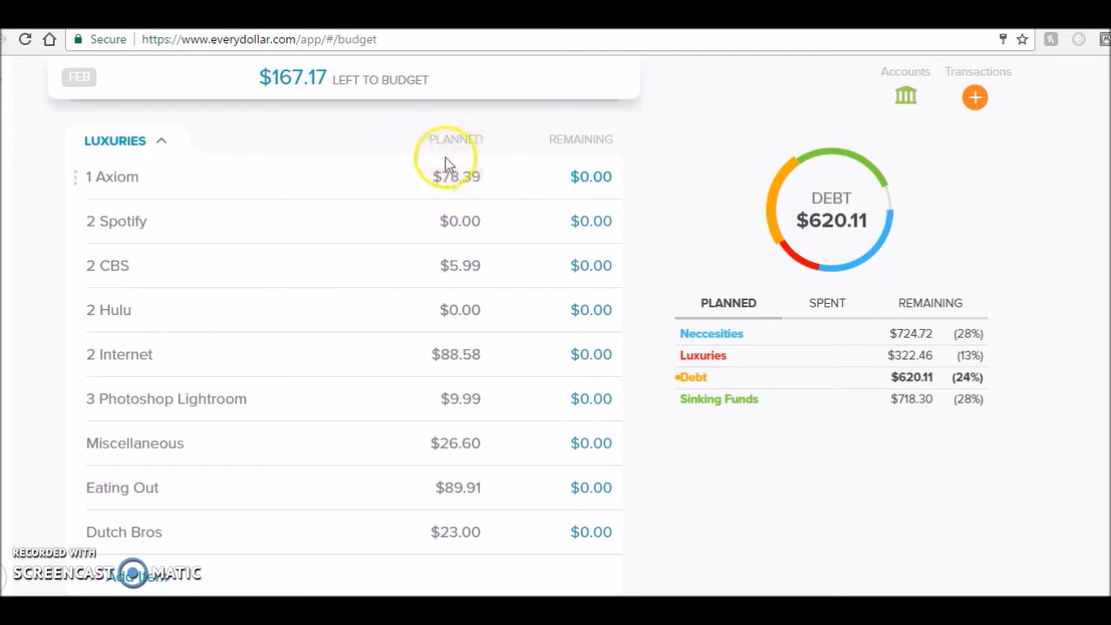
pyautogui.moveTo(507, 184)
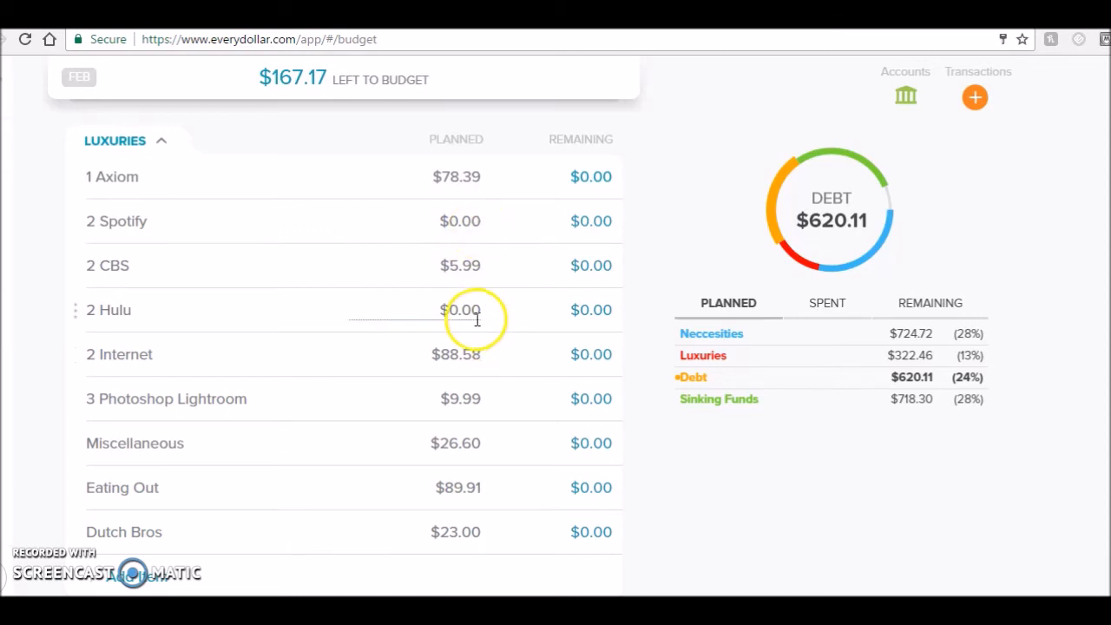
pyautogui.moveTo(500, 359)
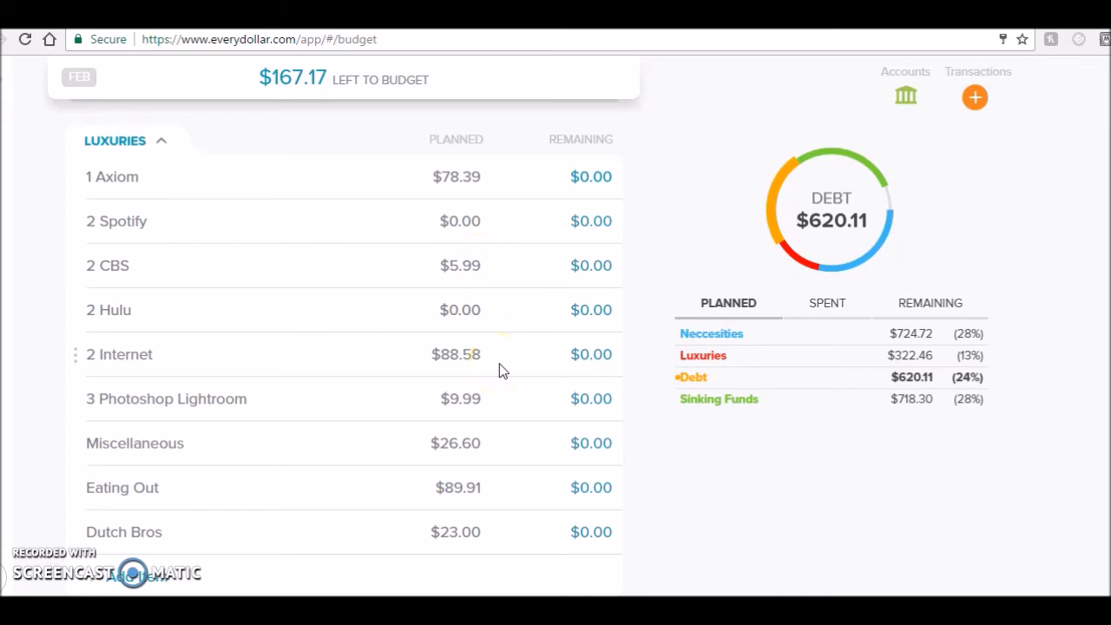
pyautogui.moveTo(512, 403)
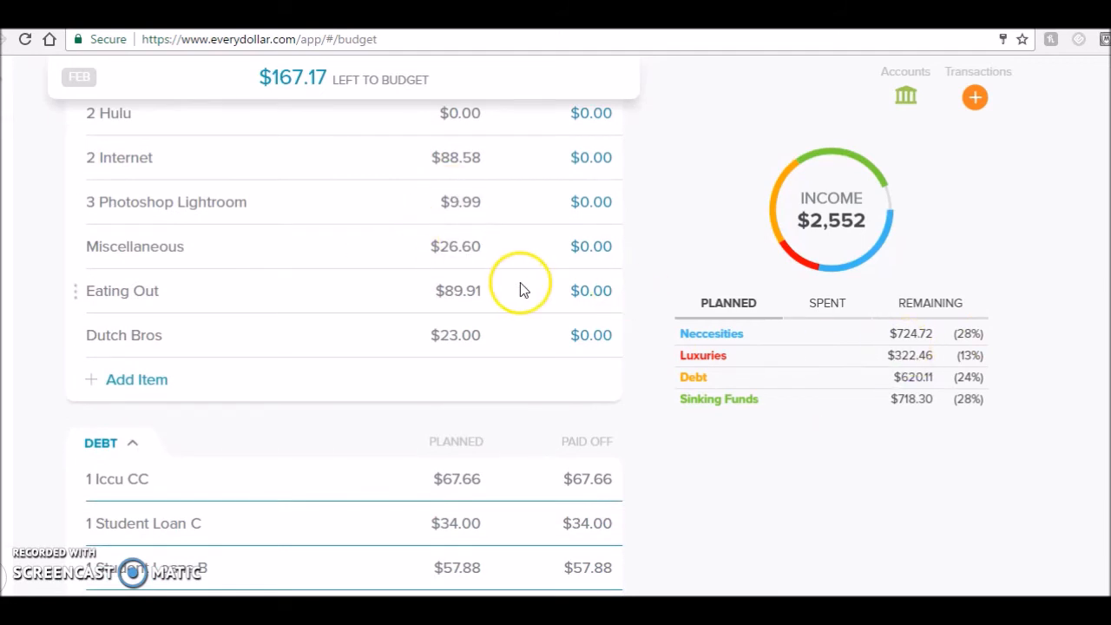
pyautogui.moveTo(513, 252)
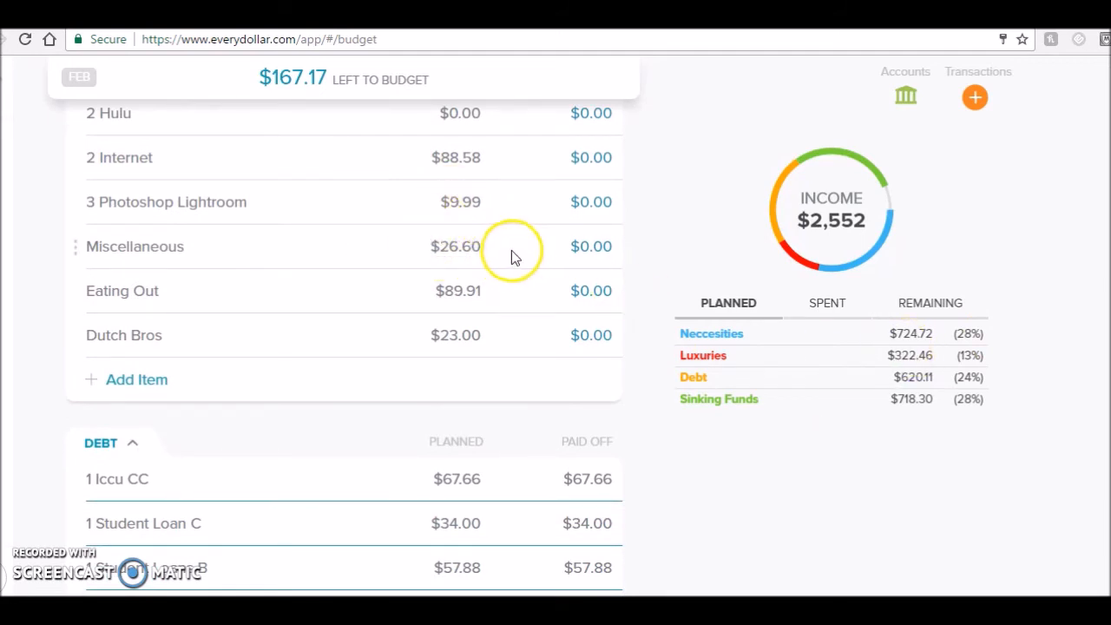
pyautogui.moveTo(535, 276)
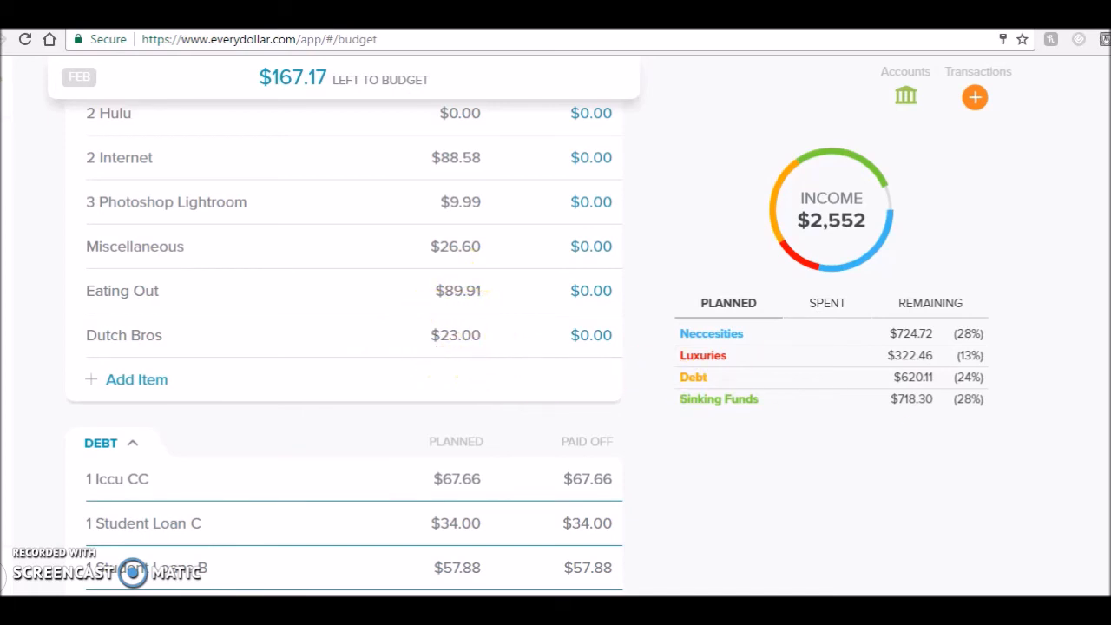
pyautogui.scroll(-3)
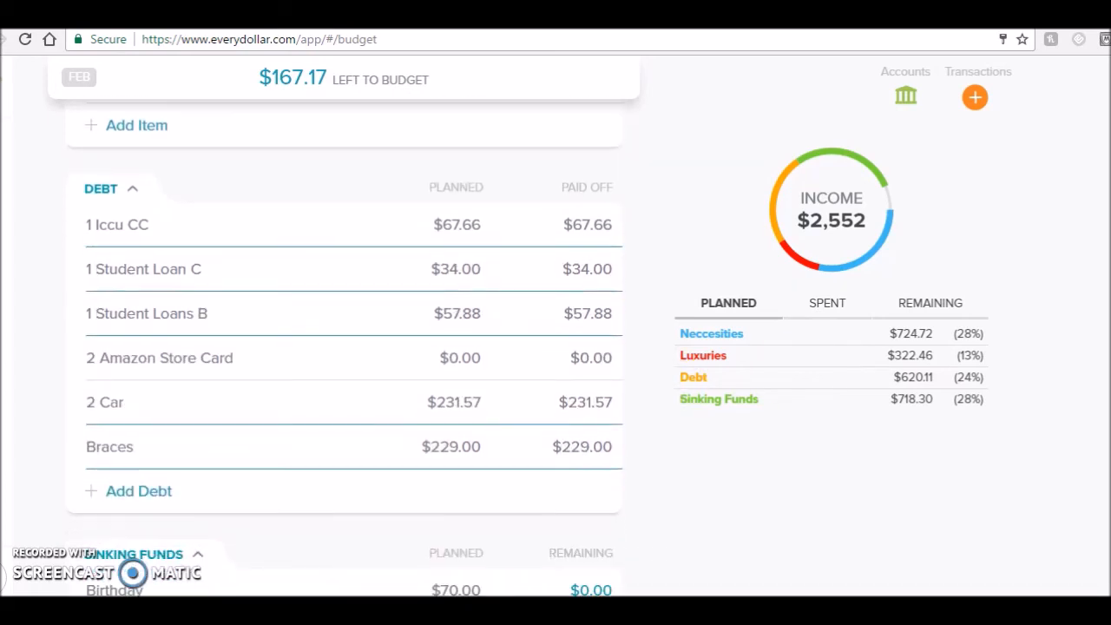
pyautogui.scroll(-3)
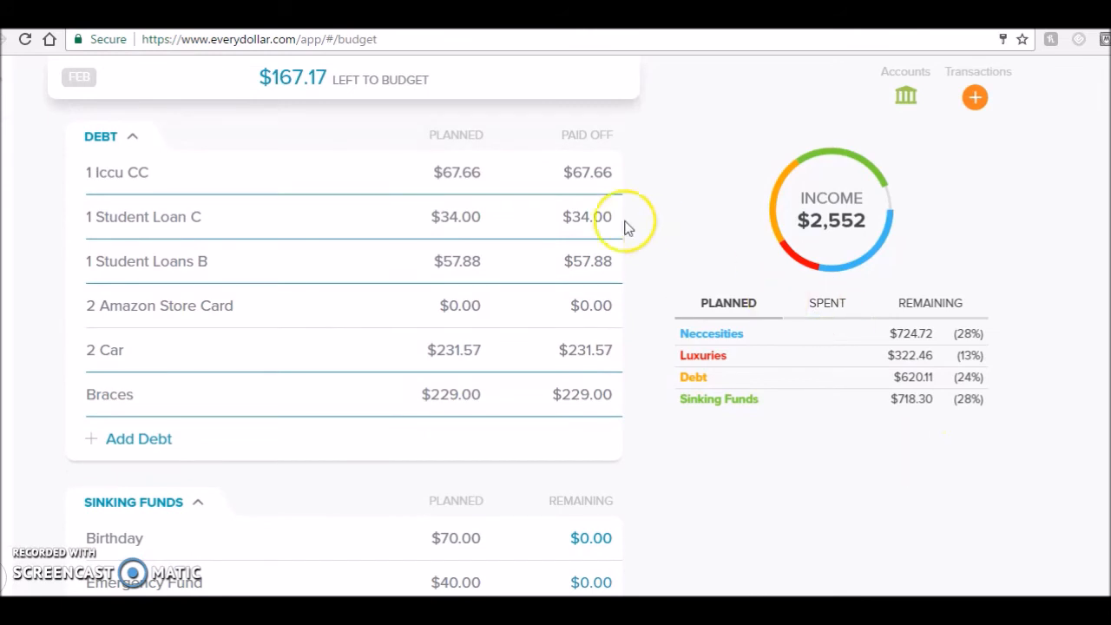
pyautogui.moveTo(495, 302)
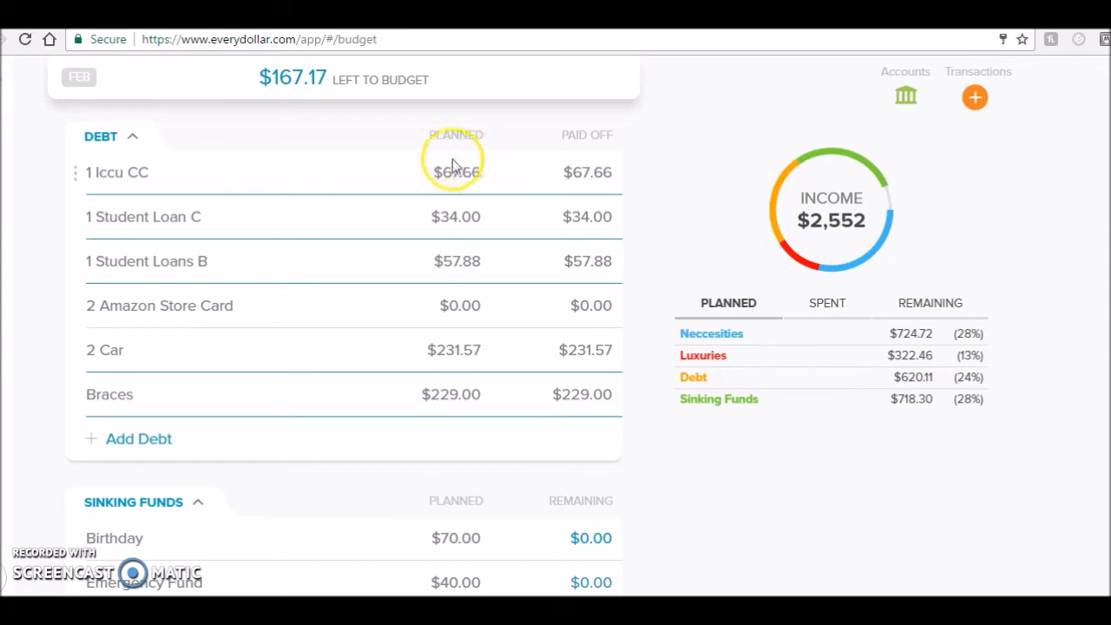
pyautogui.moveTo(490, 188)
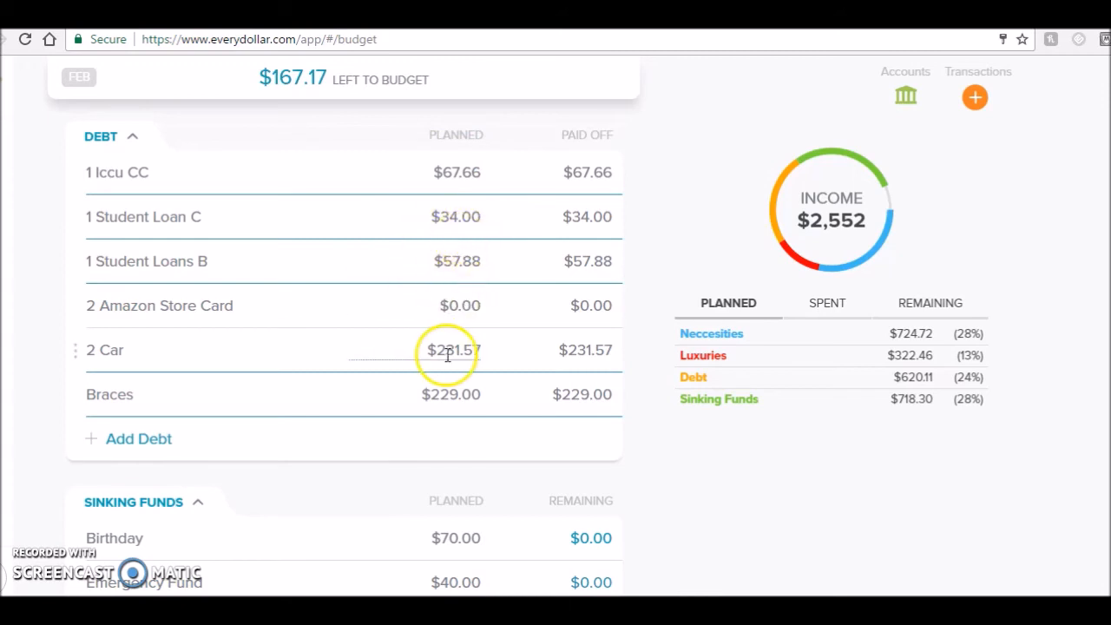
pyautogui.click(450, 351)
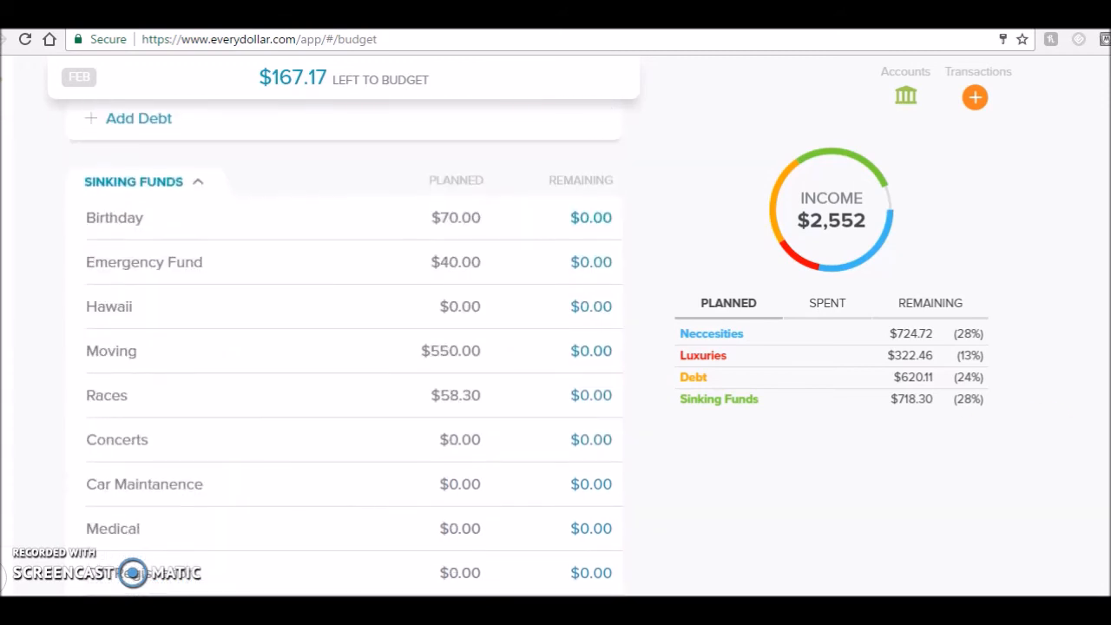
pyautogui.click(455, 219)
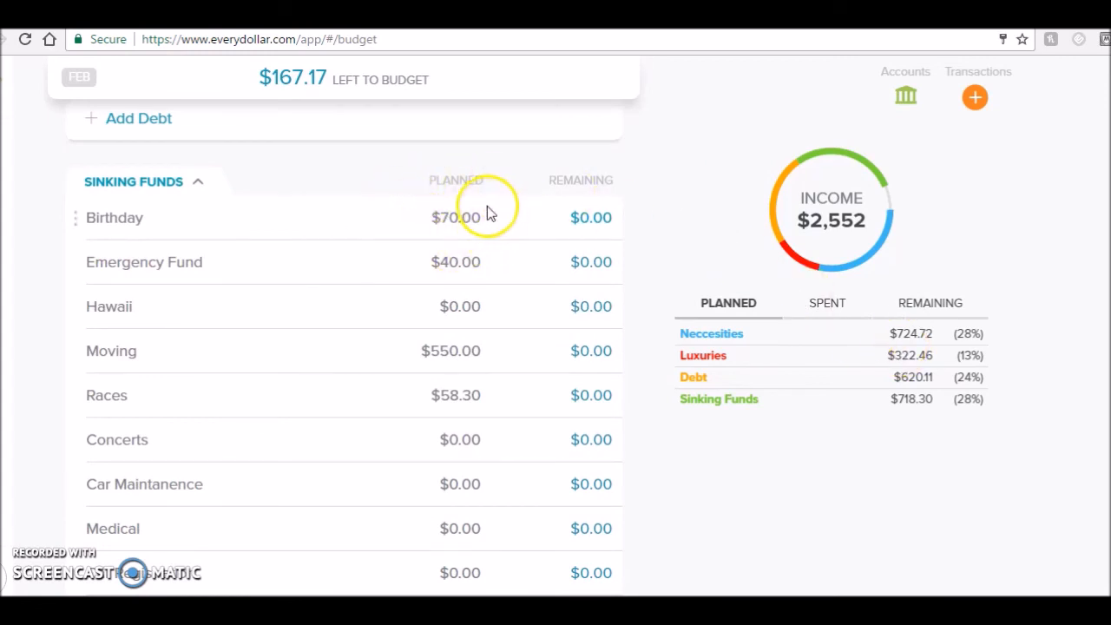
pyautogui.moveTo(501, 225)
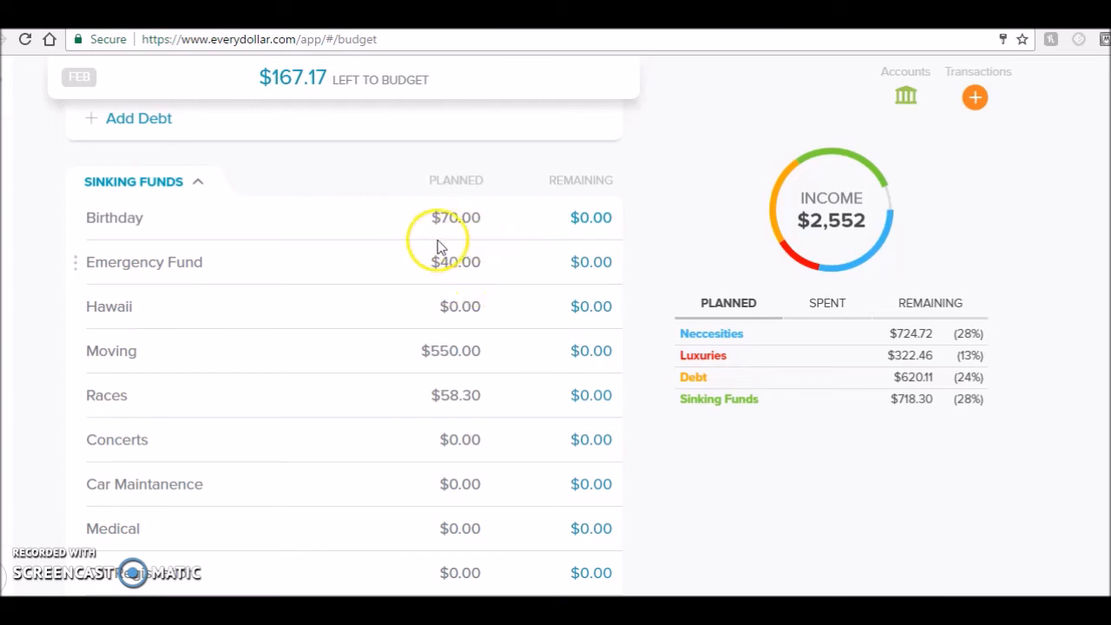
pyautogui.moveTo(495, 274)
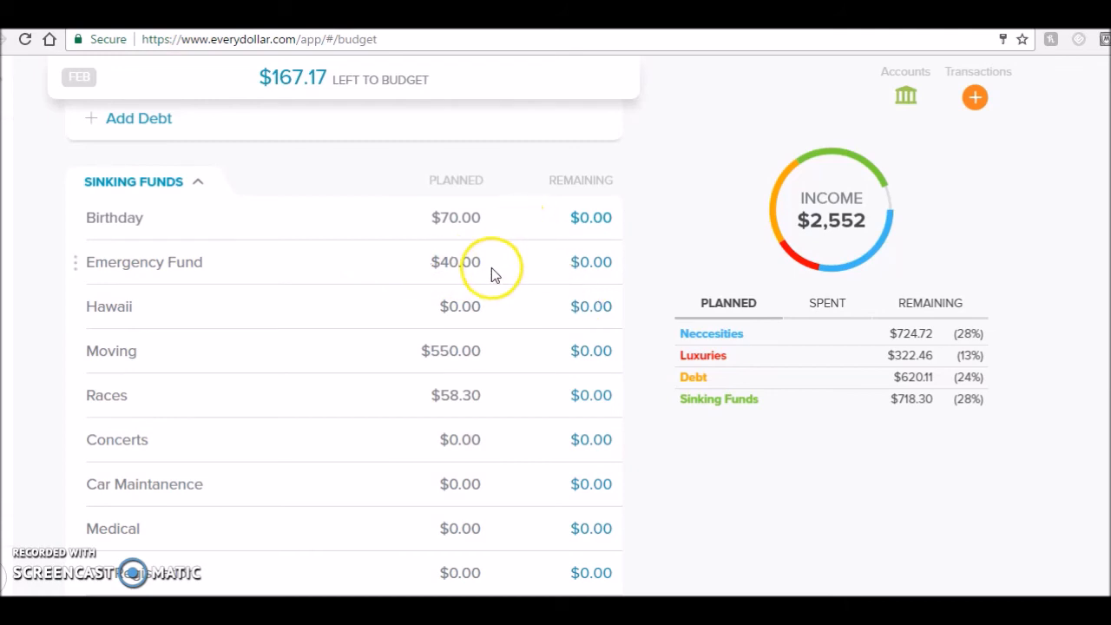
pyautogui.moveTo(511, 276)
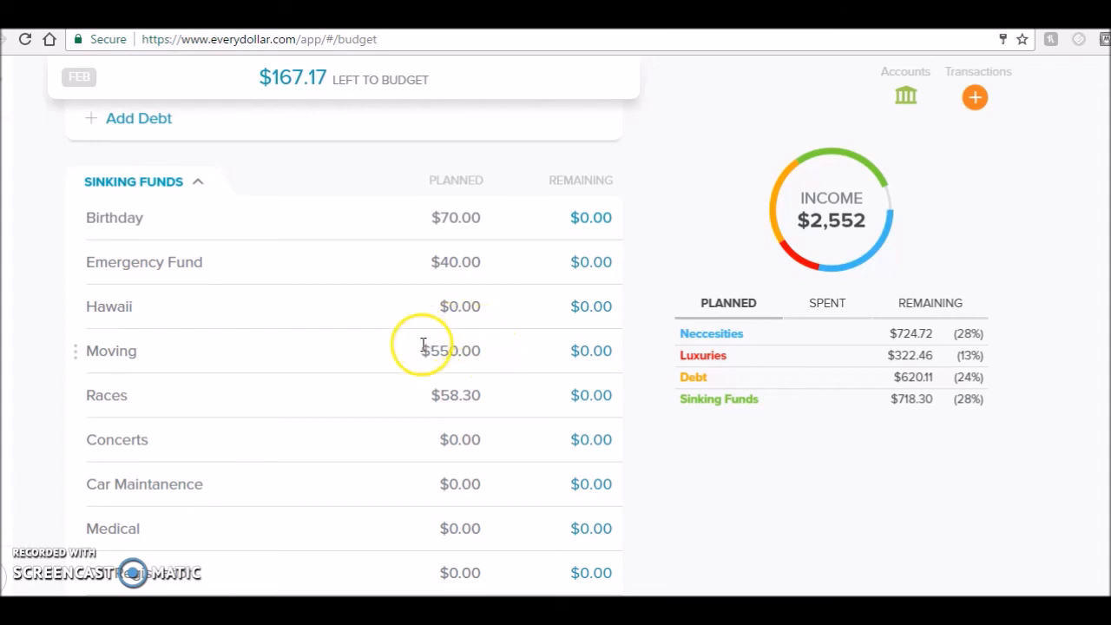
pyautogui.moveTo(490, 364)
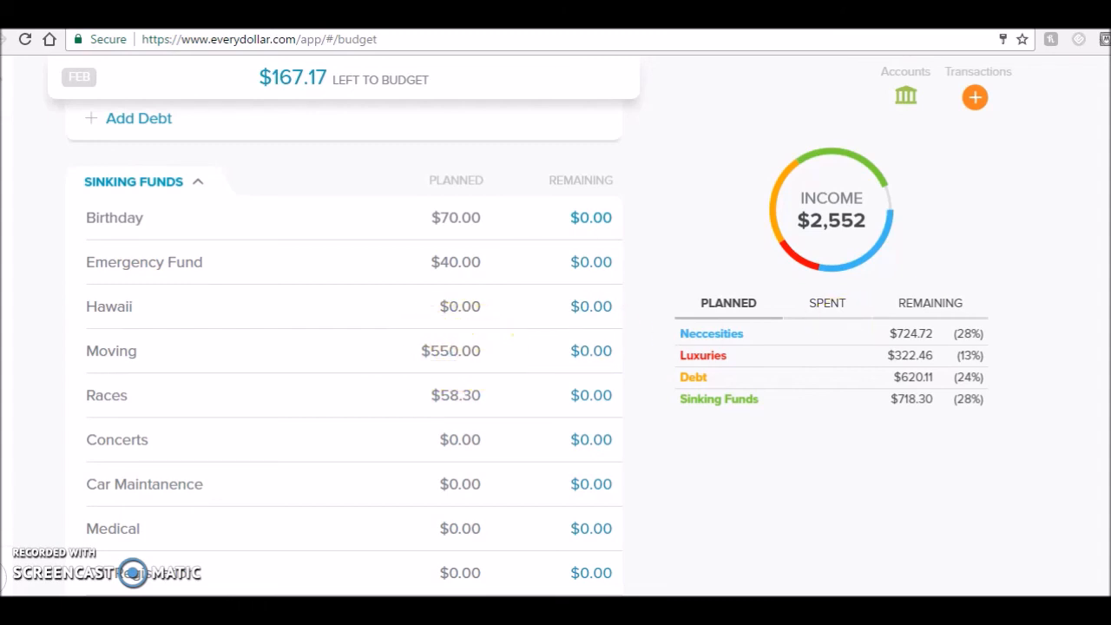
pyautogui.scroll(-3)
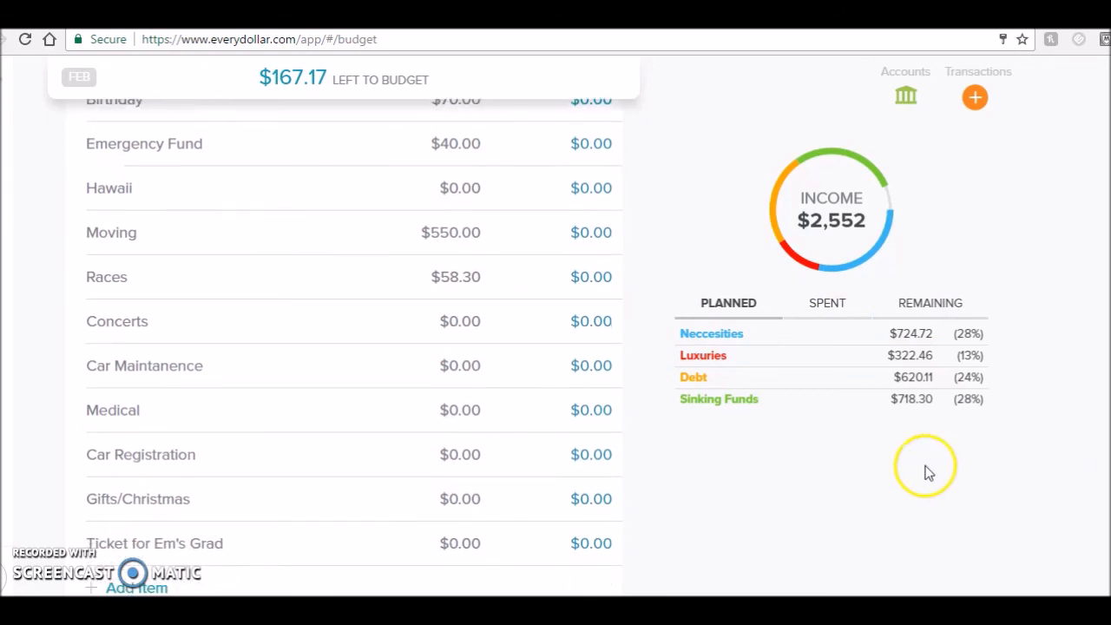
pyautogui.moveTo(403, 268)
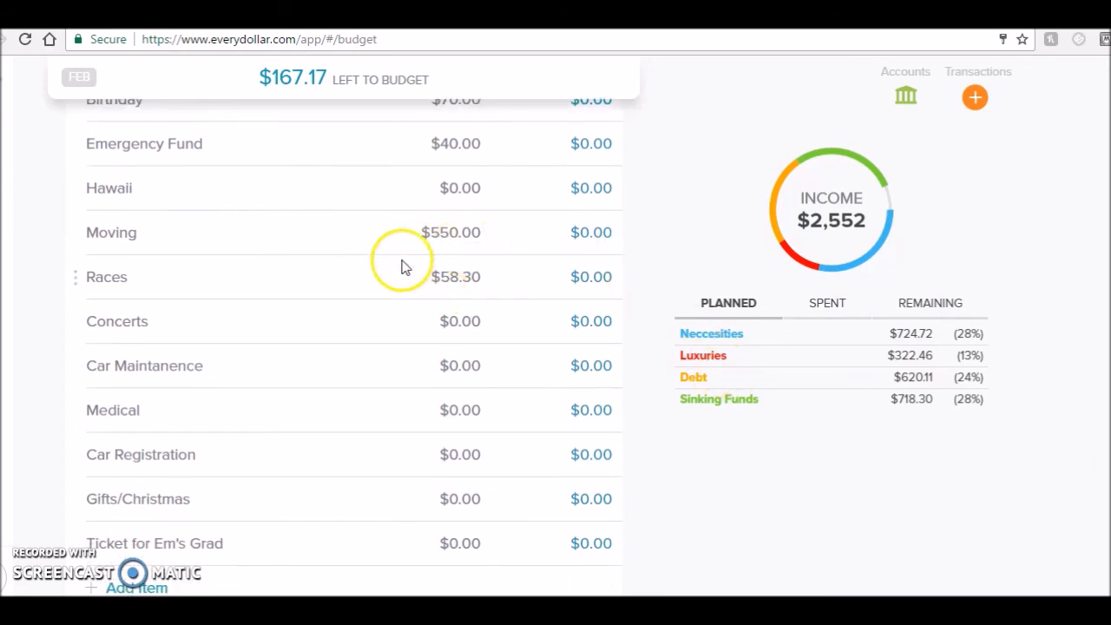
pyautogui.moveTo(521, 278)
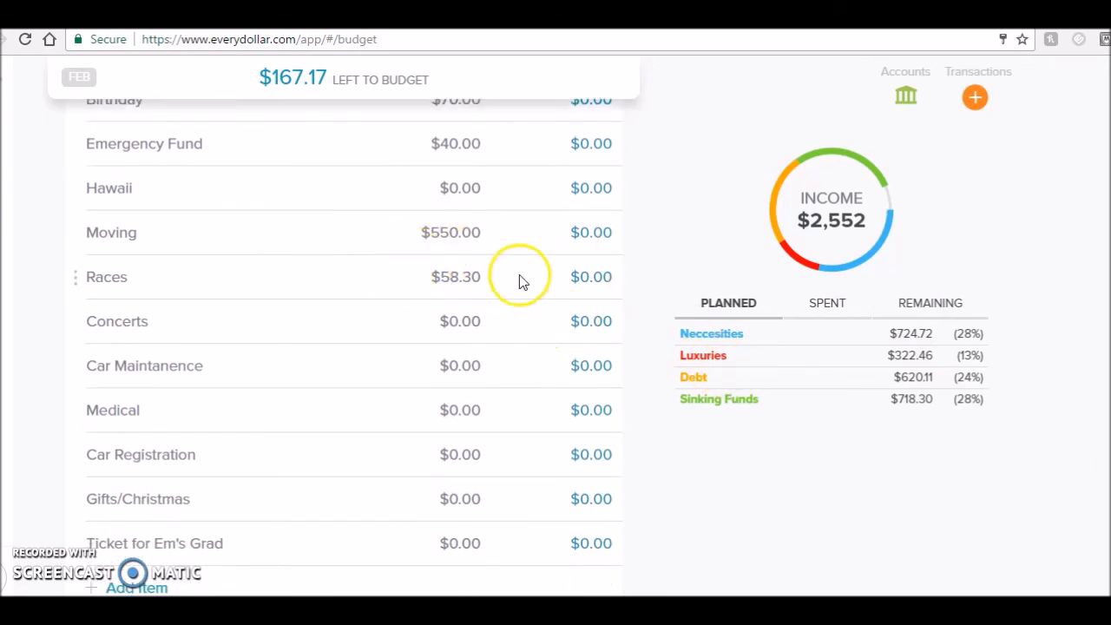
pyautogui.click(455, 277)
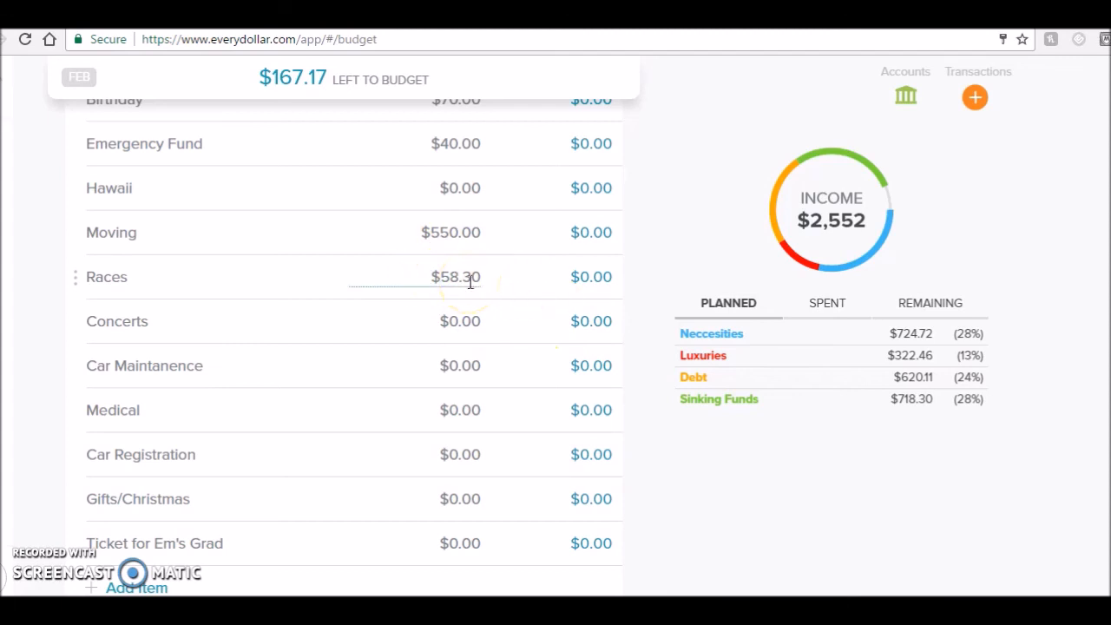
pyautogui.moveTo(502, 285)
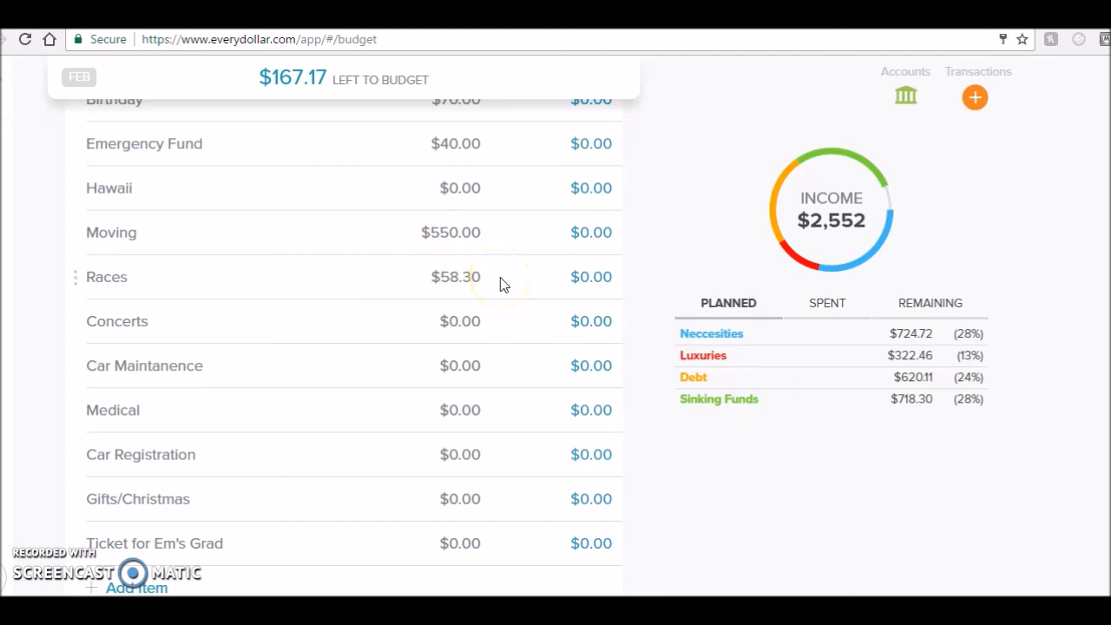
pyautogui.click(455, 276)
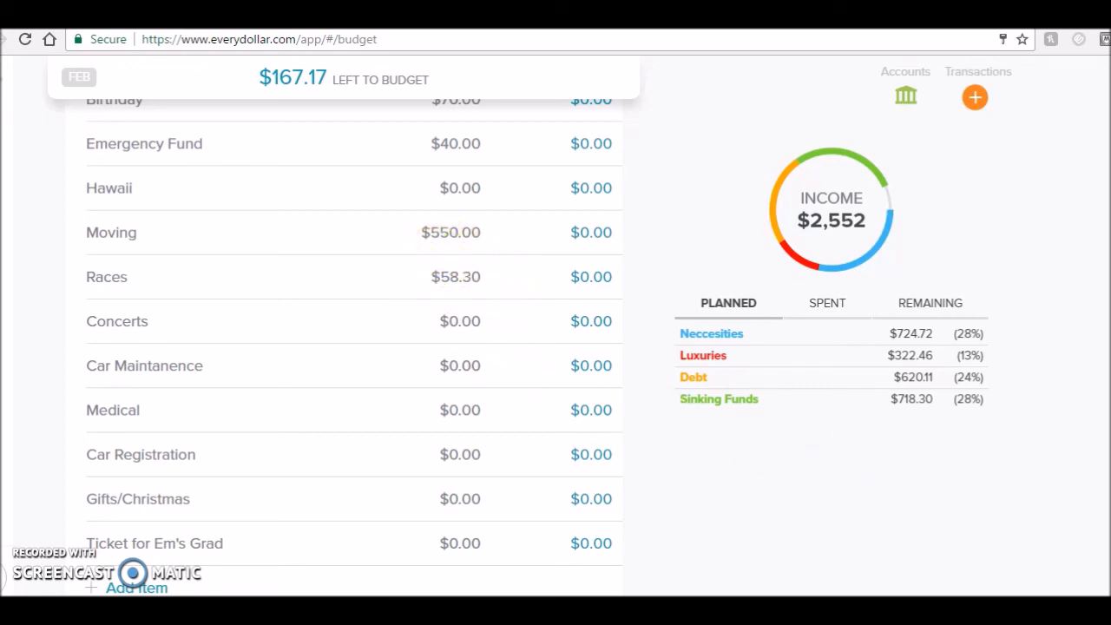
pyautogui.scroll(-3)
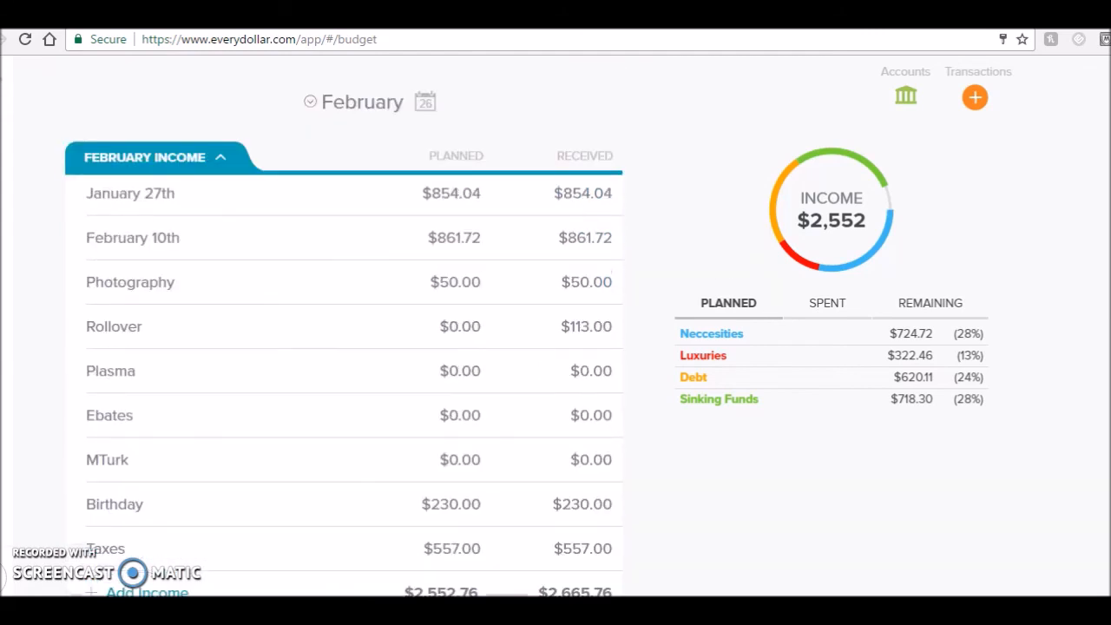
pyautogui.moveTo(819, 236)
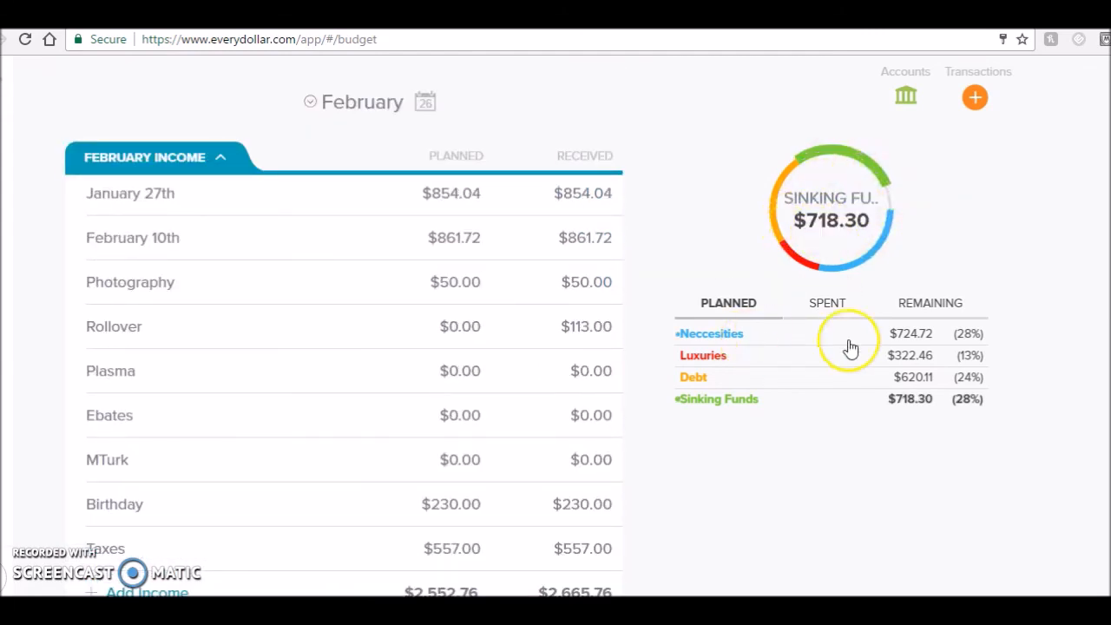
pyautogui.moveTo(990, 337)
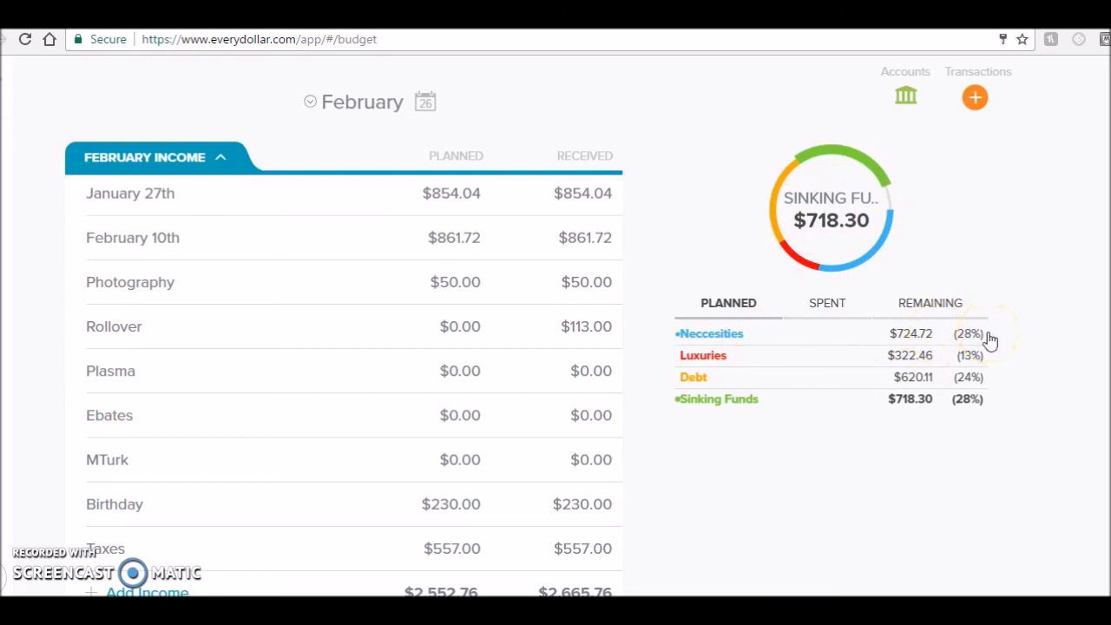
pyautogui.moveTo(993, 365)
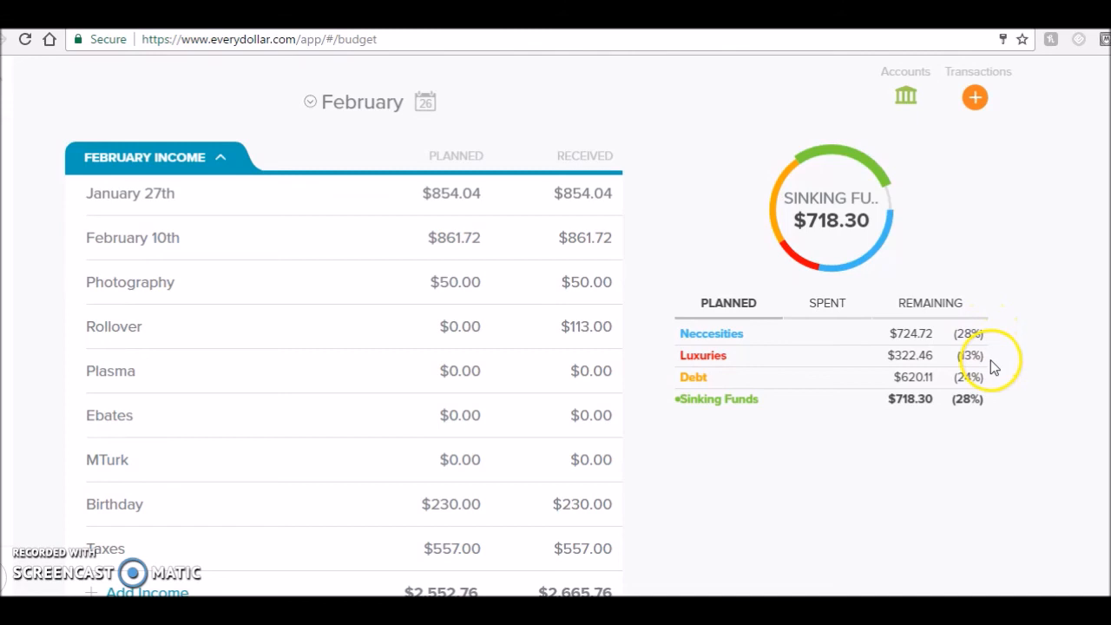
pyautogui.moveTo(981, 391)
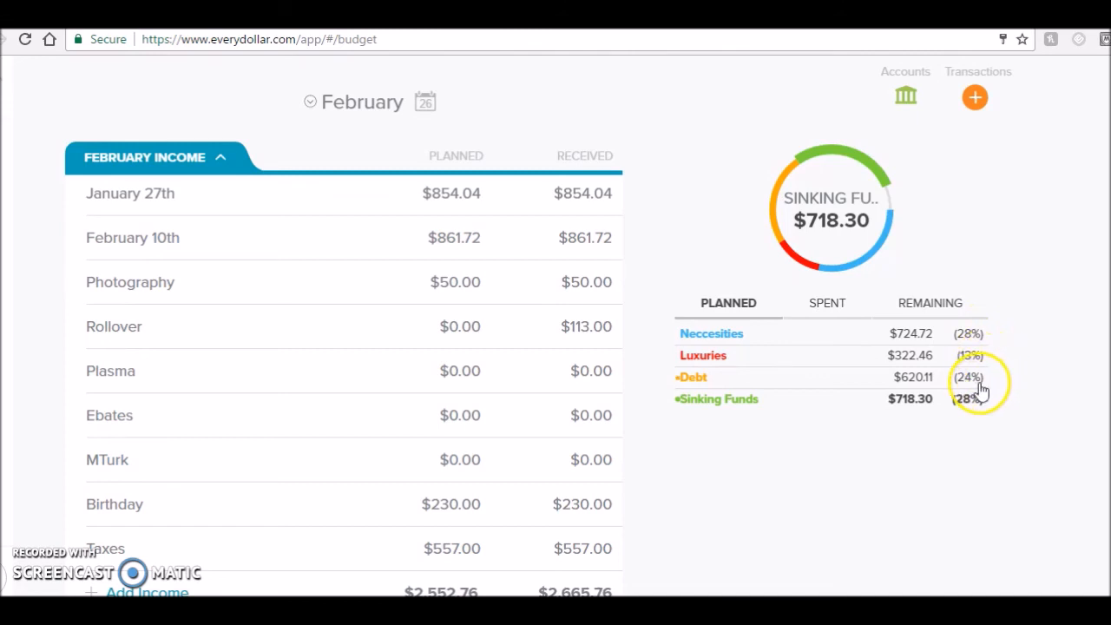
pyautogui.moveTo(973, 413)
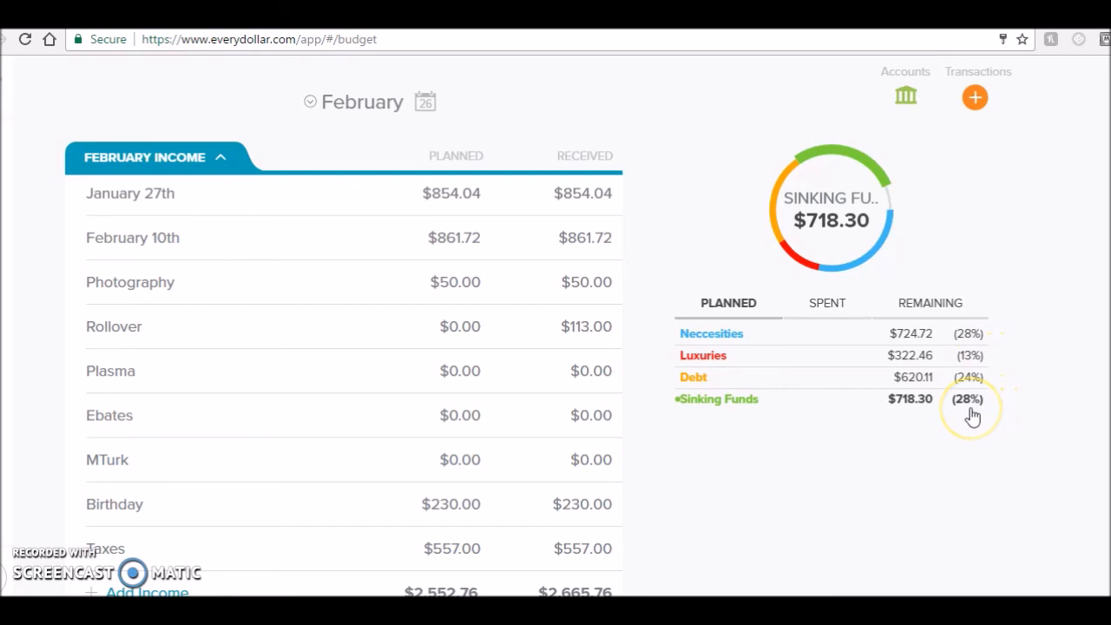
pyautogui.moveTo(1007, 385)
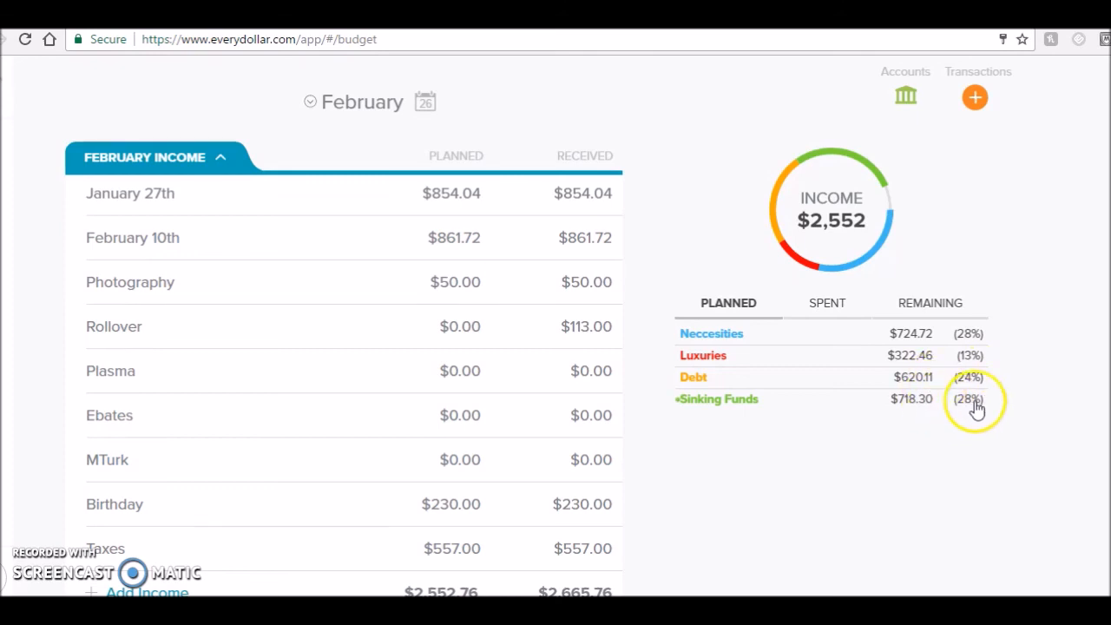
pyautogui.moveTo(969, 384)
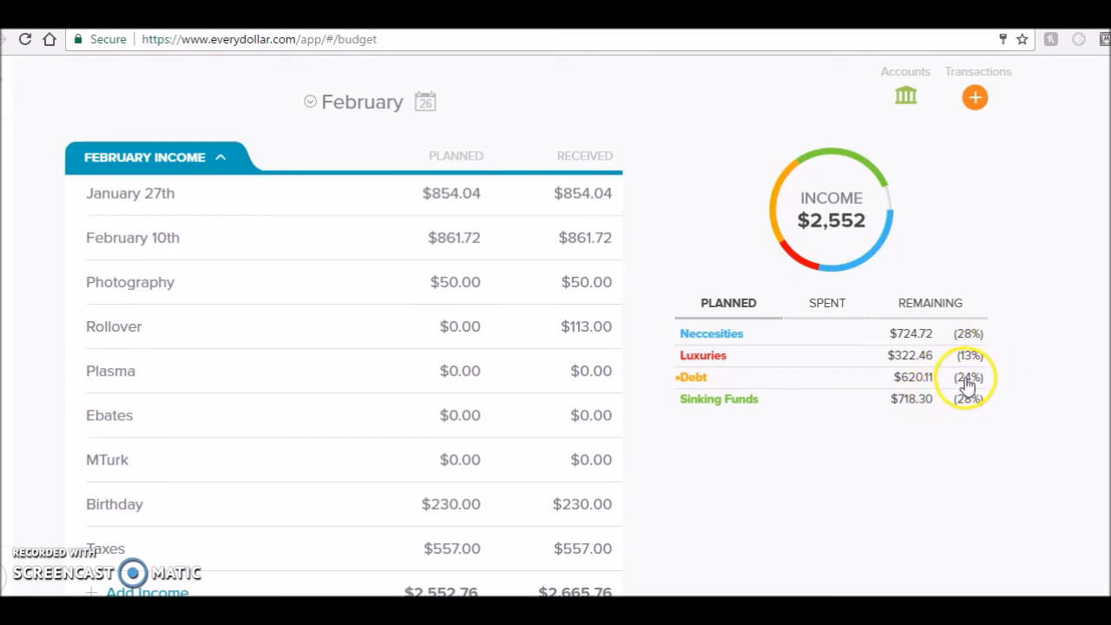
pyautogui.scroll(-3)
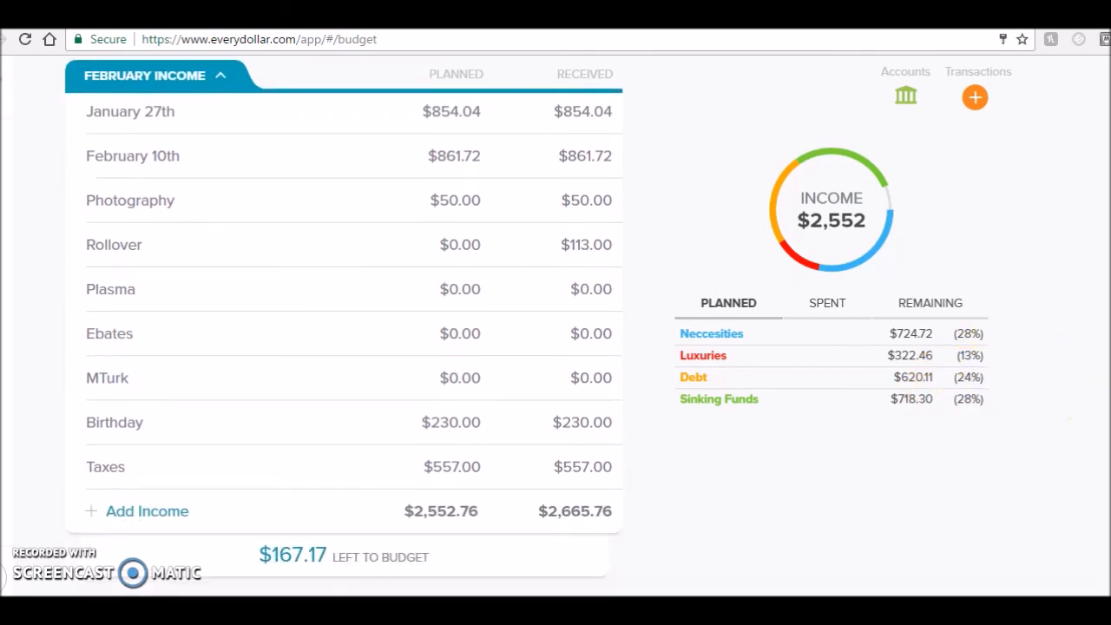
pyautogui.scroll(-3)
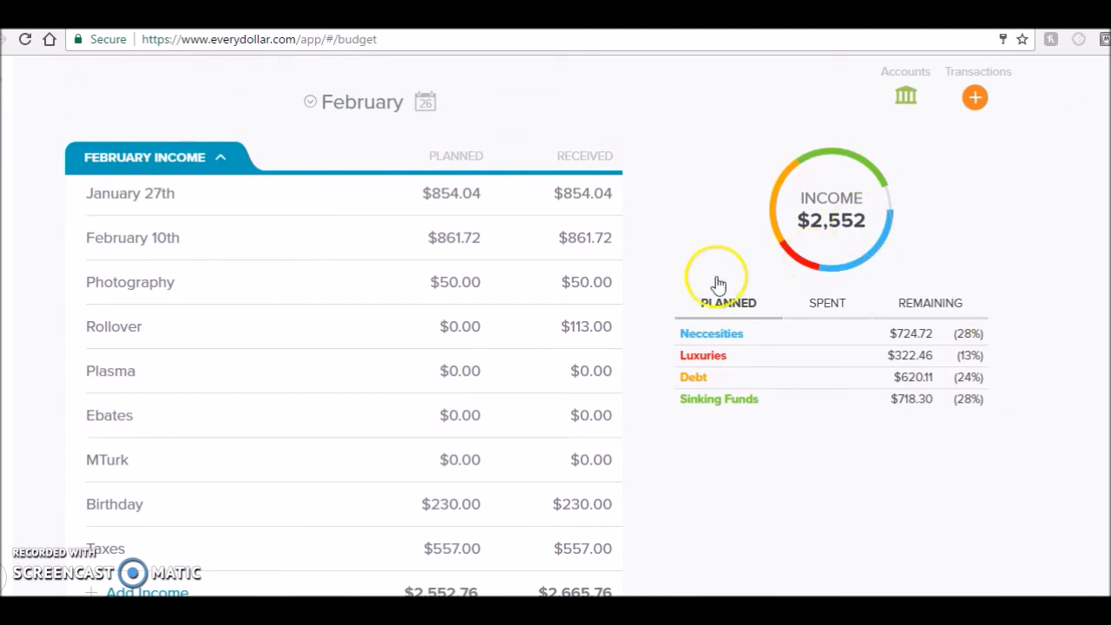